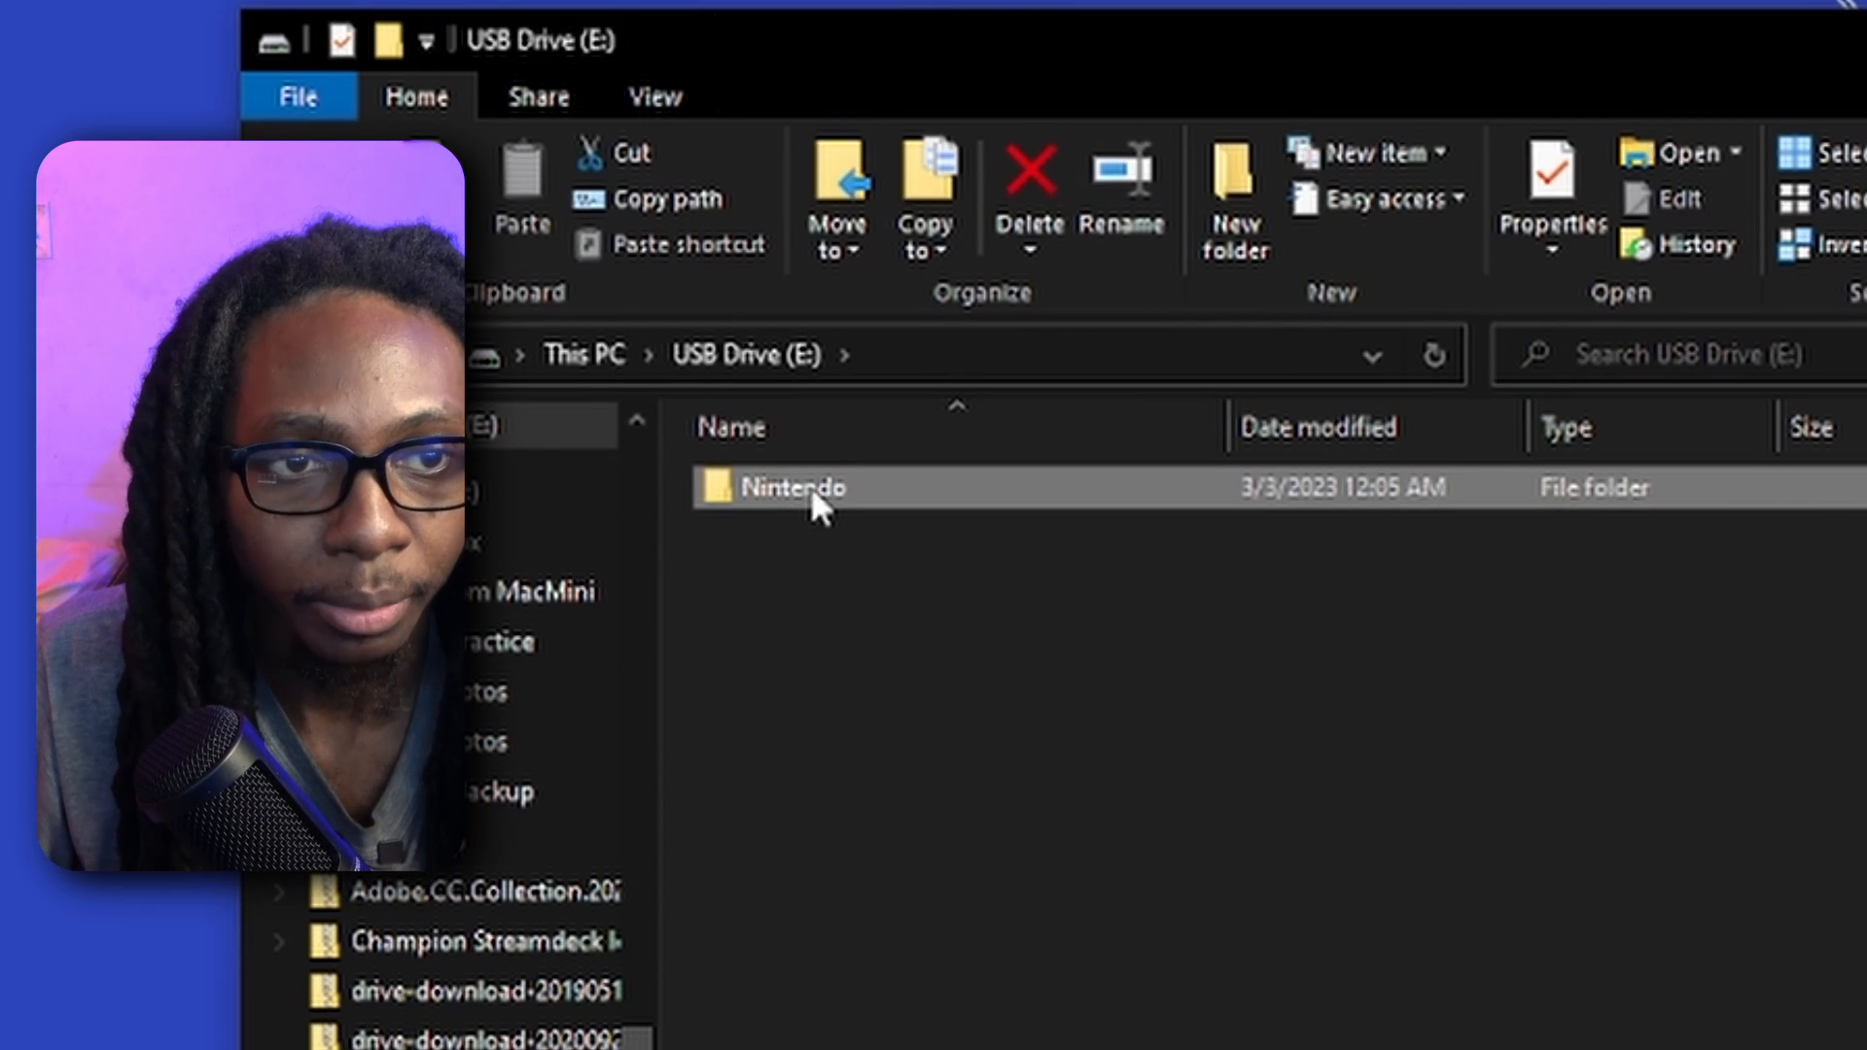
Browse into the Nintendo folder on USB Drive (E:) showing Album, Contents and save
double_click(792, 488)
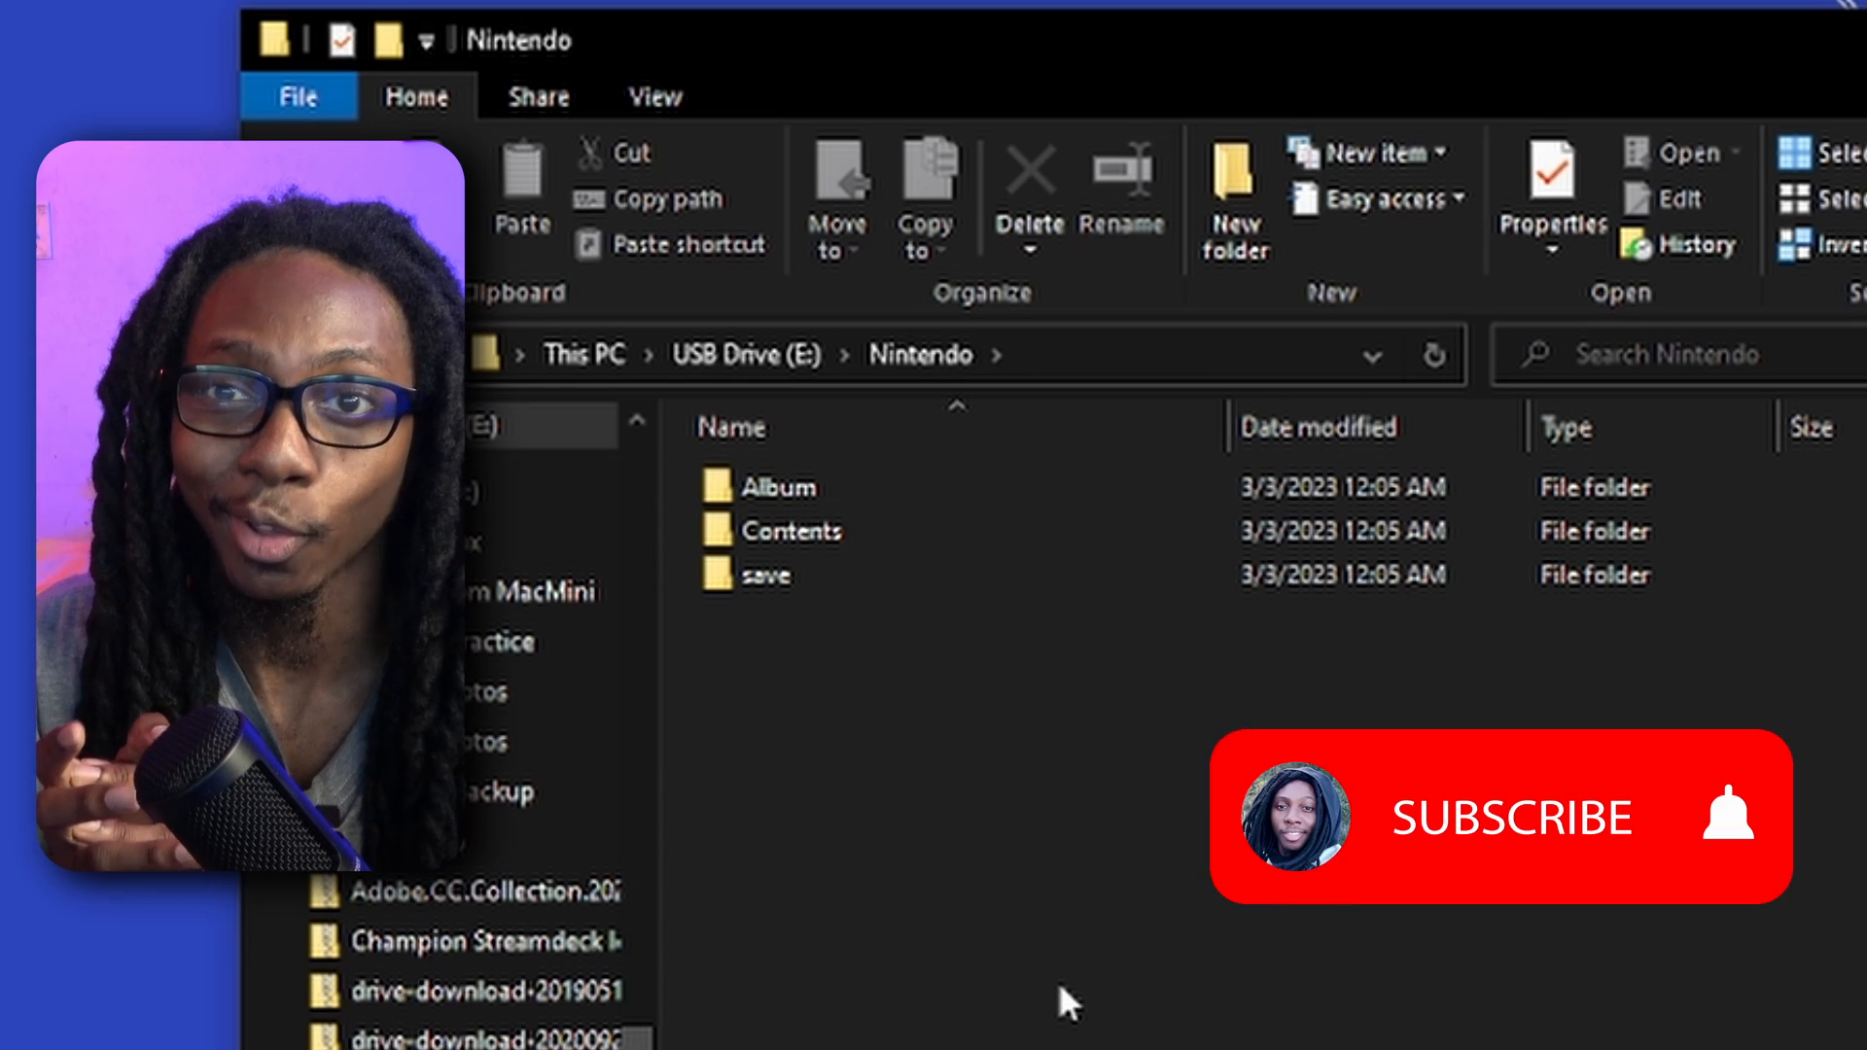
left_click(1509, 823)
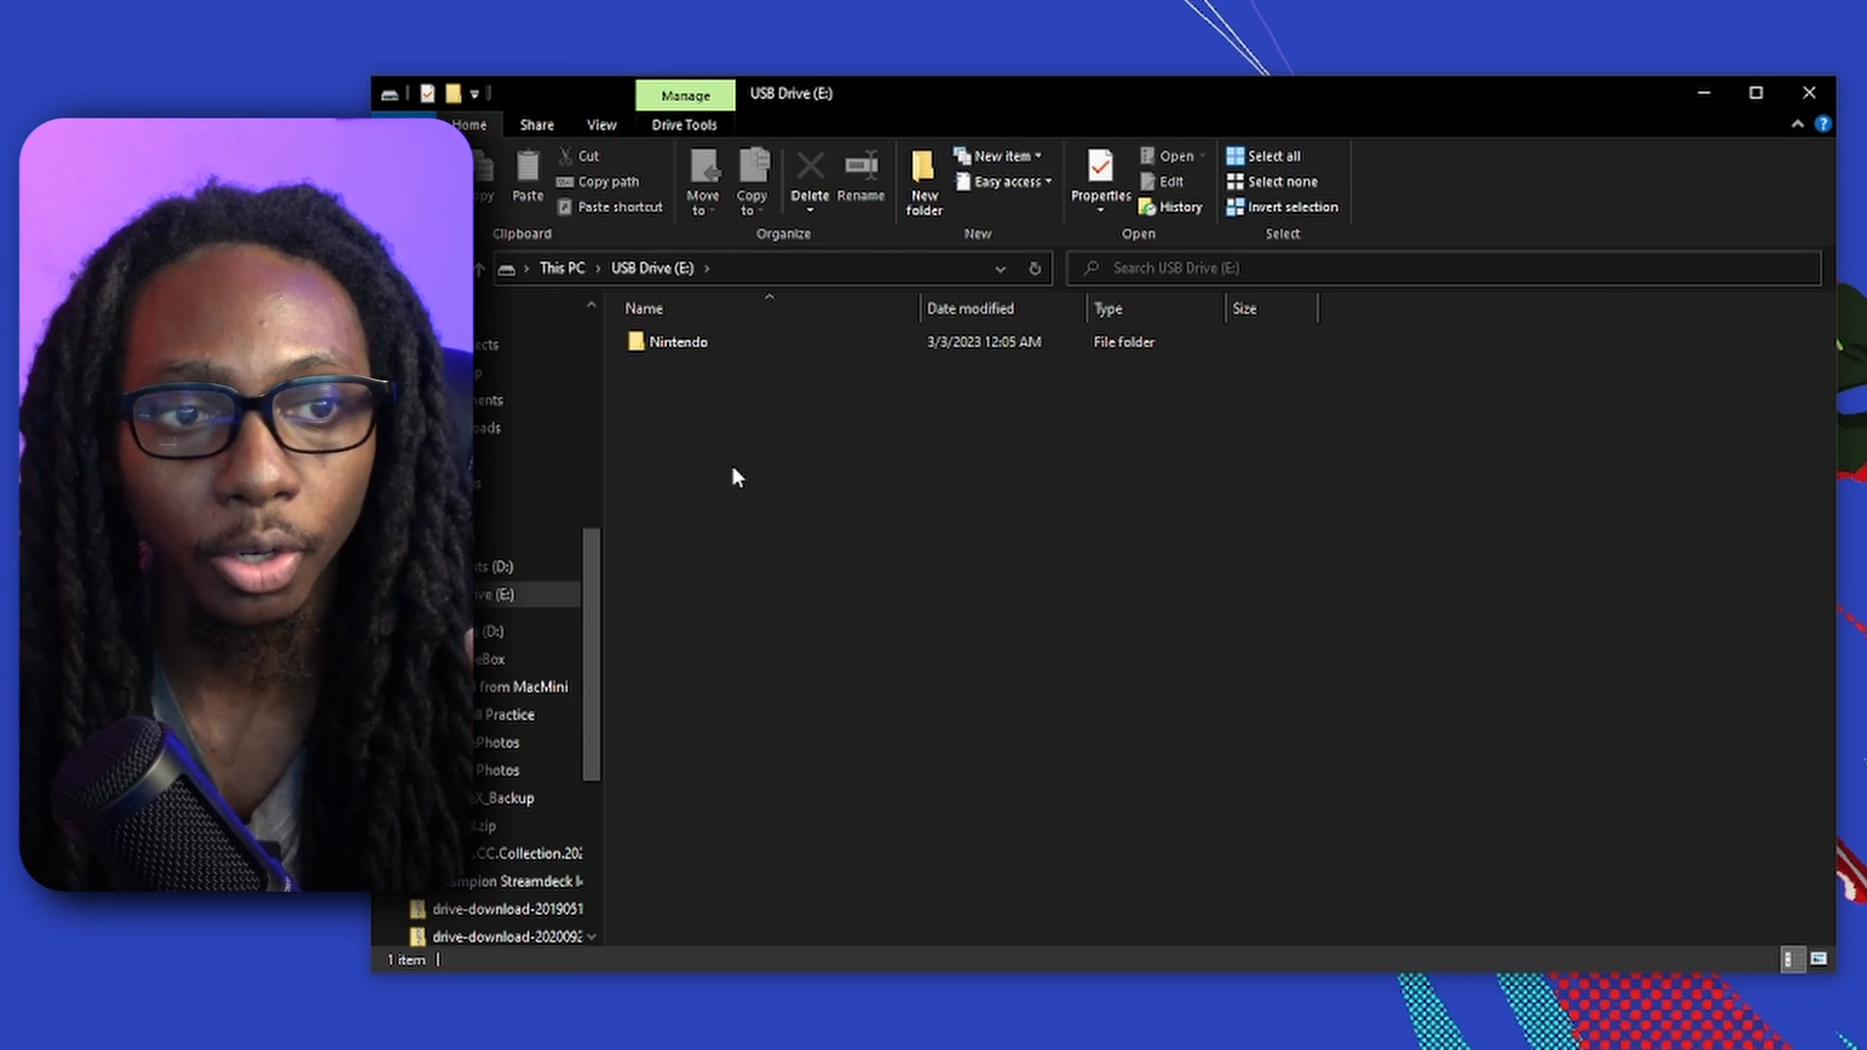
mouse_move(682, 373)
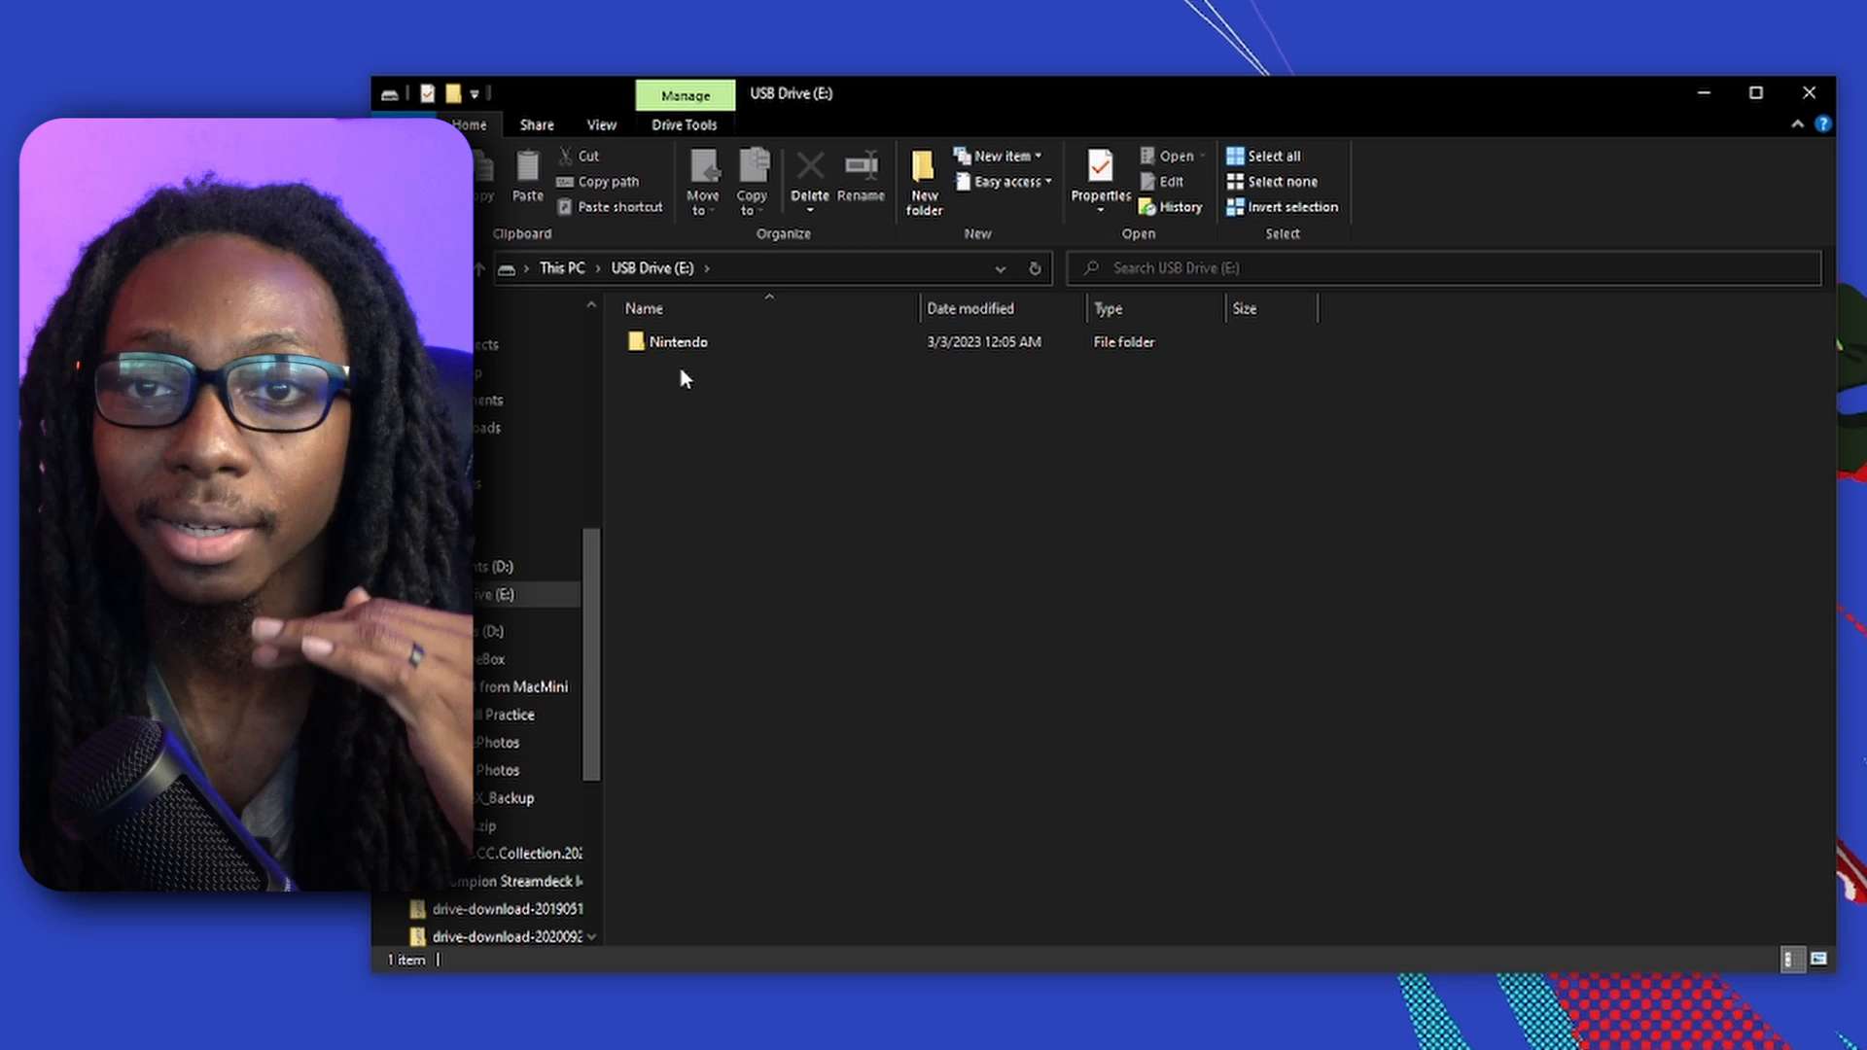
double_click(677, 340)
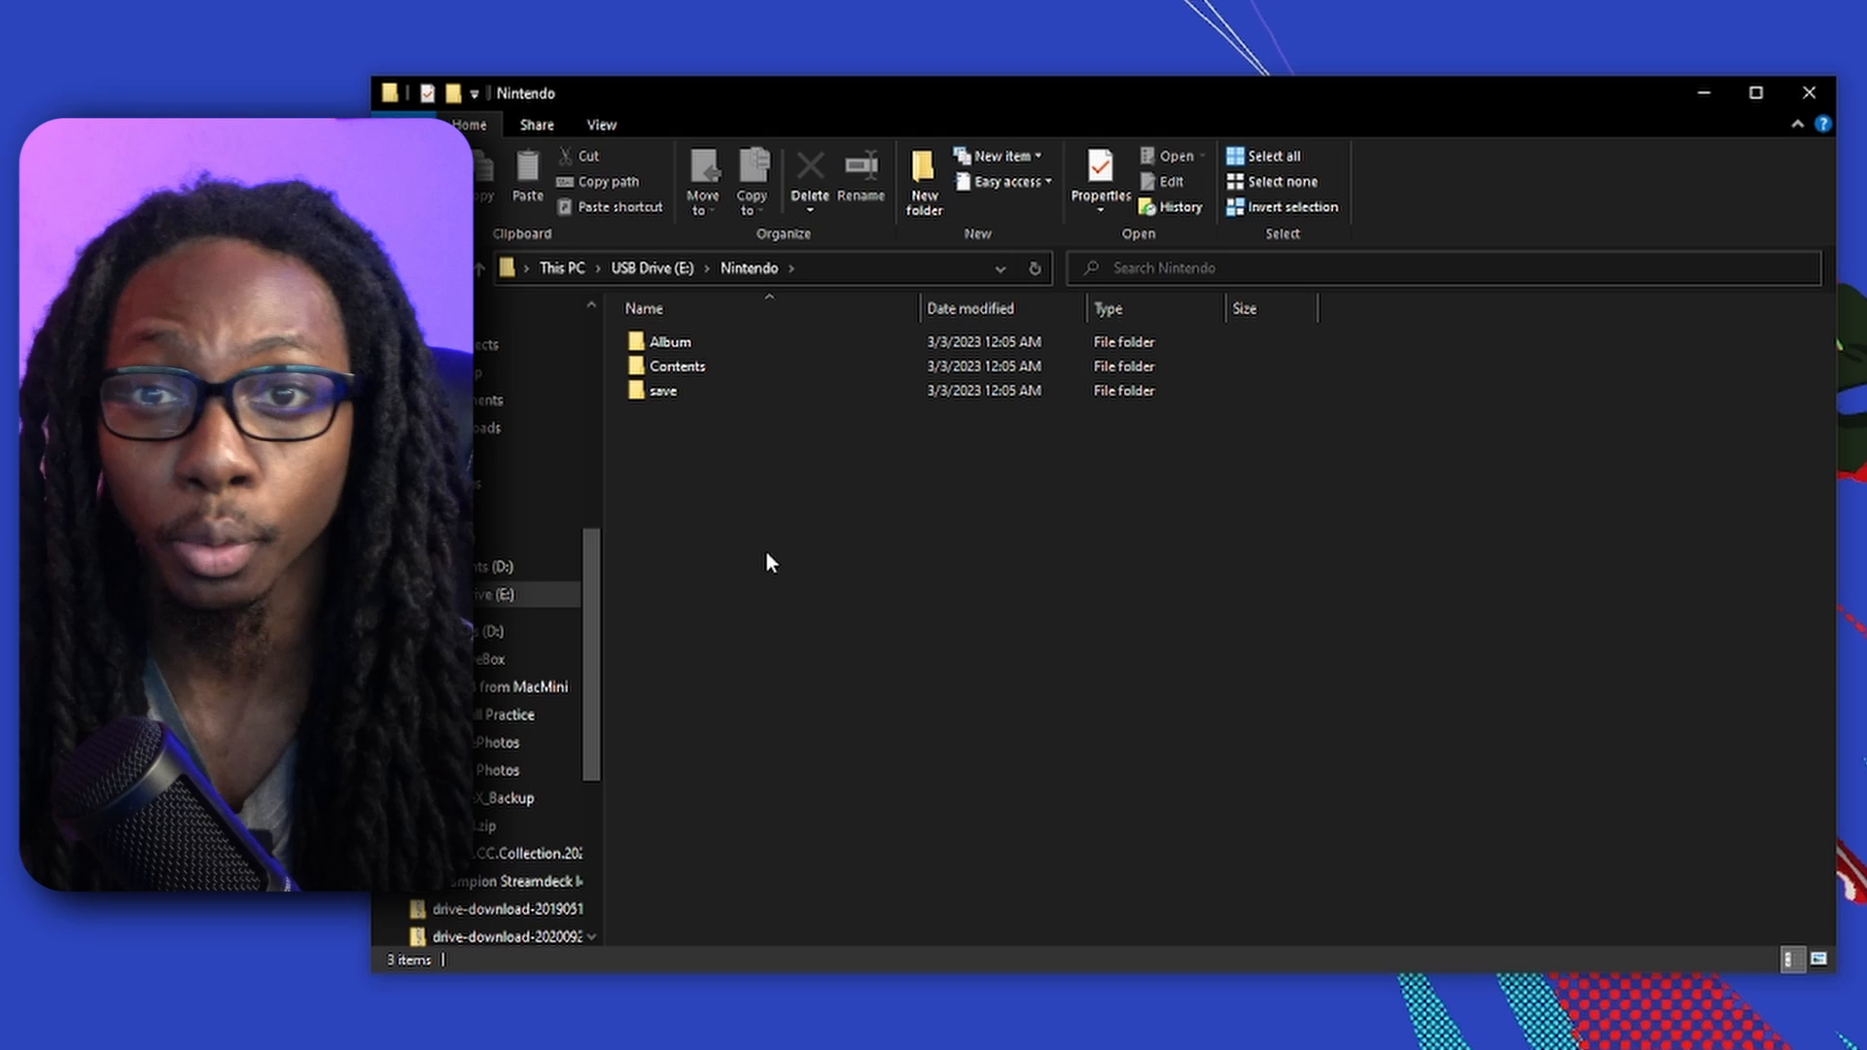
mouse_move(860, 723)
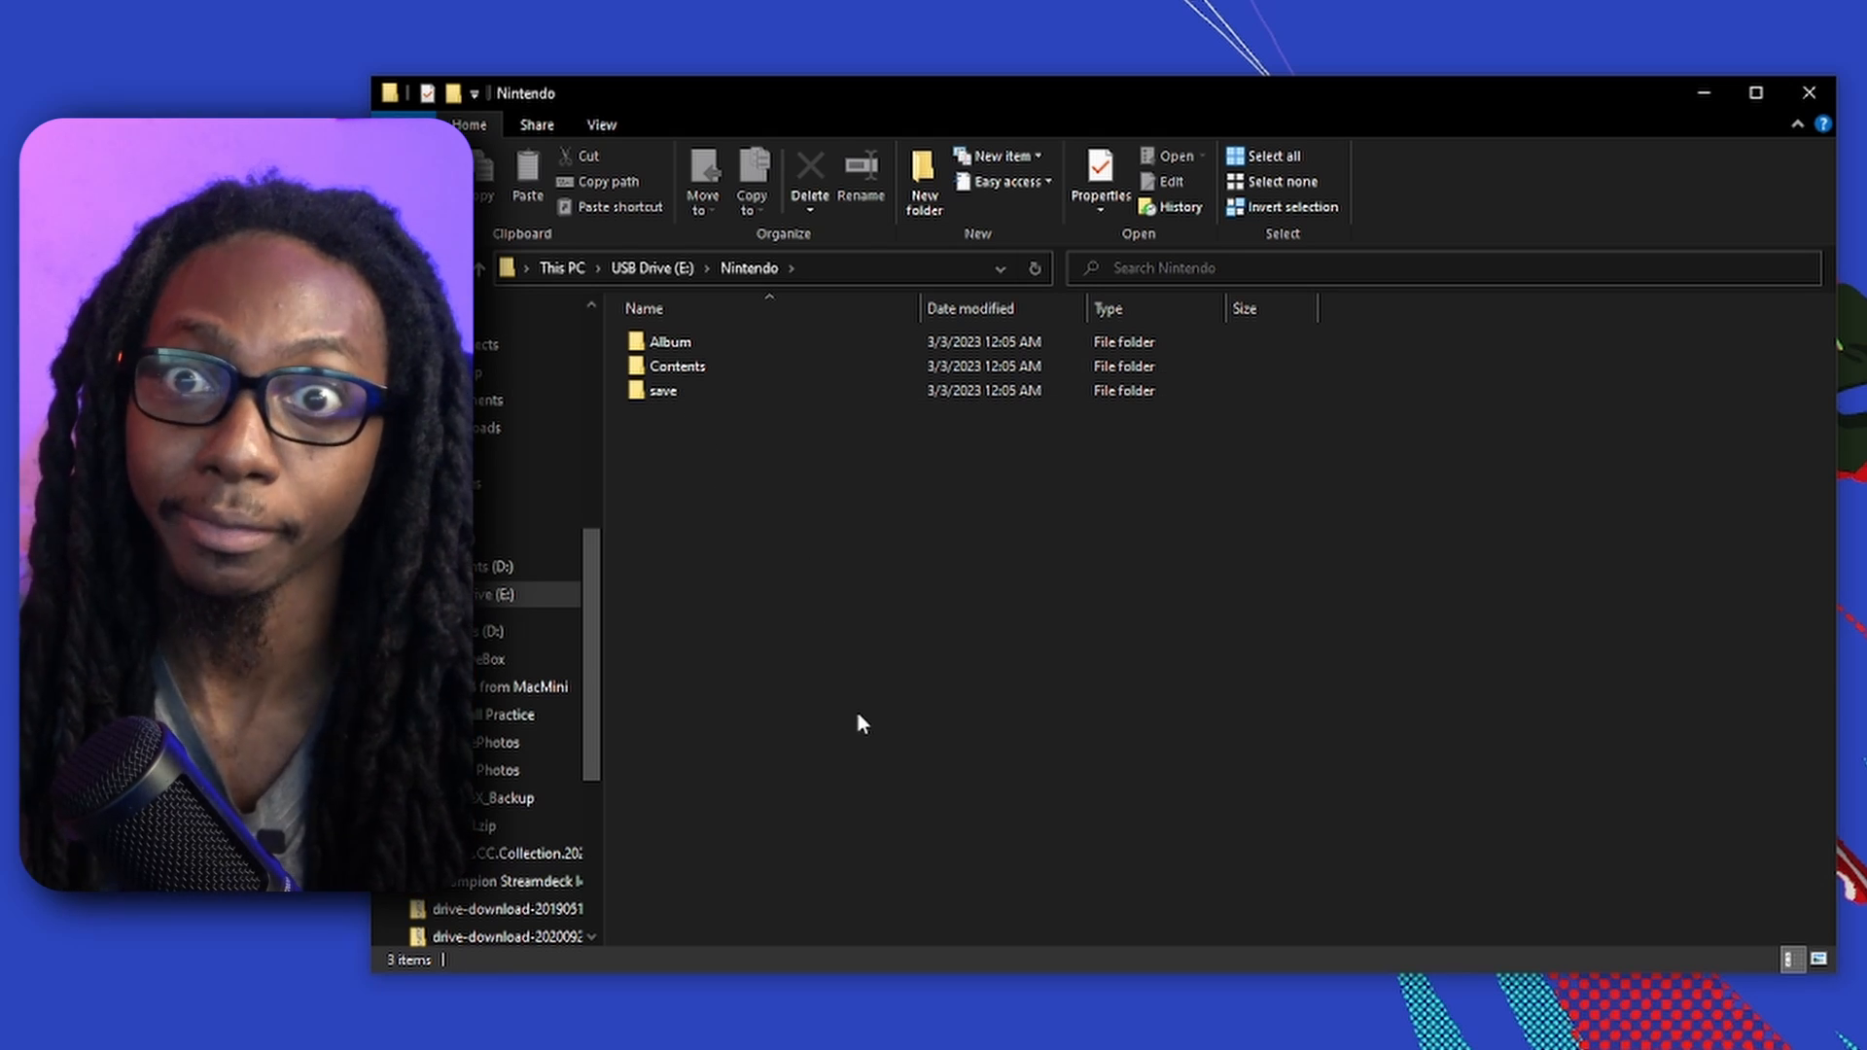
Inspect the registered game folders under Contents, then return to the USB drive root
left_click(677, 366)
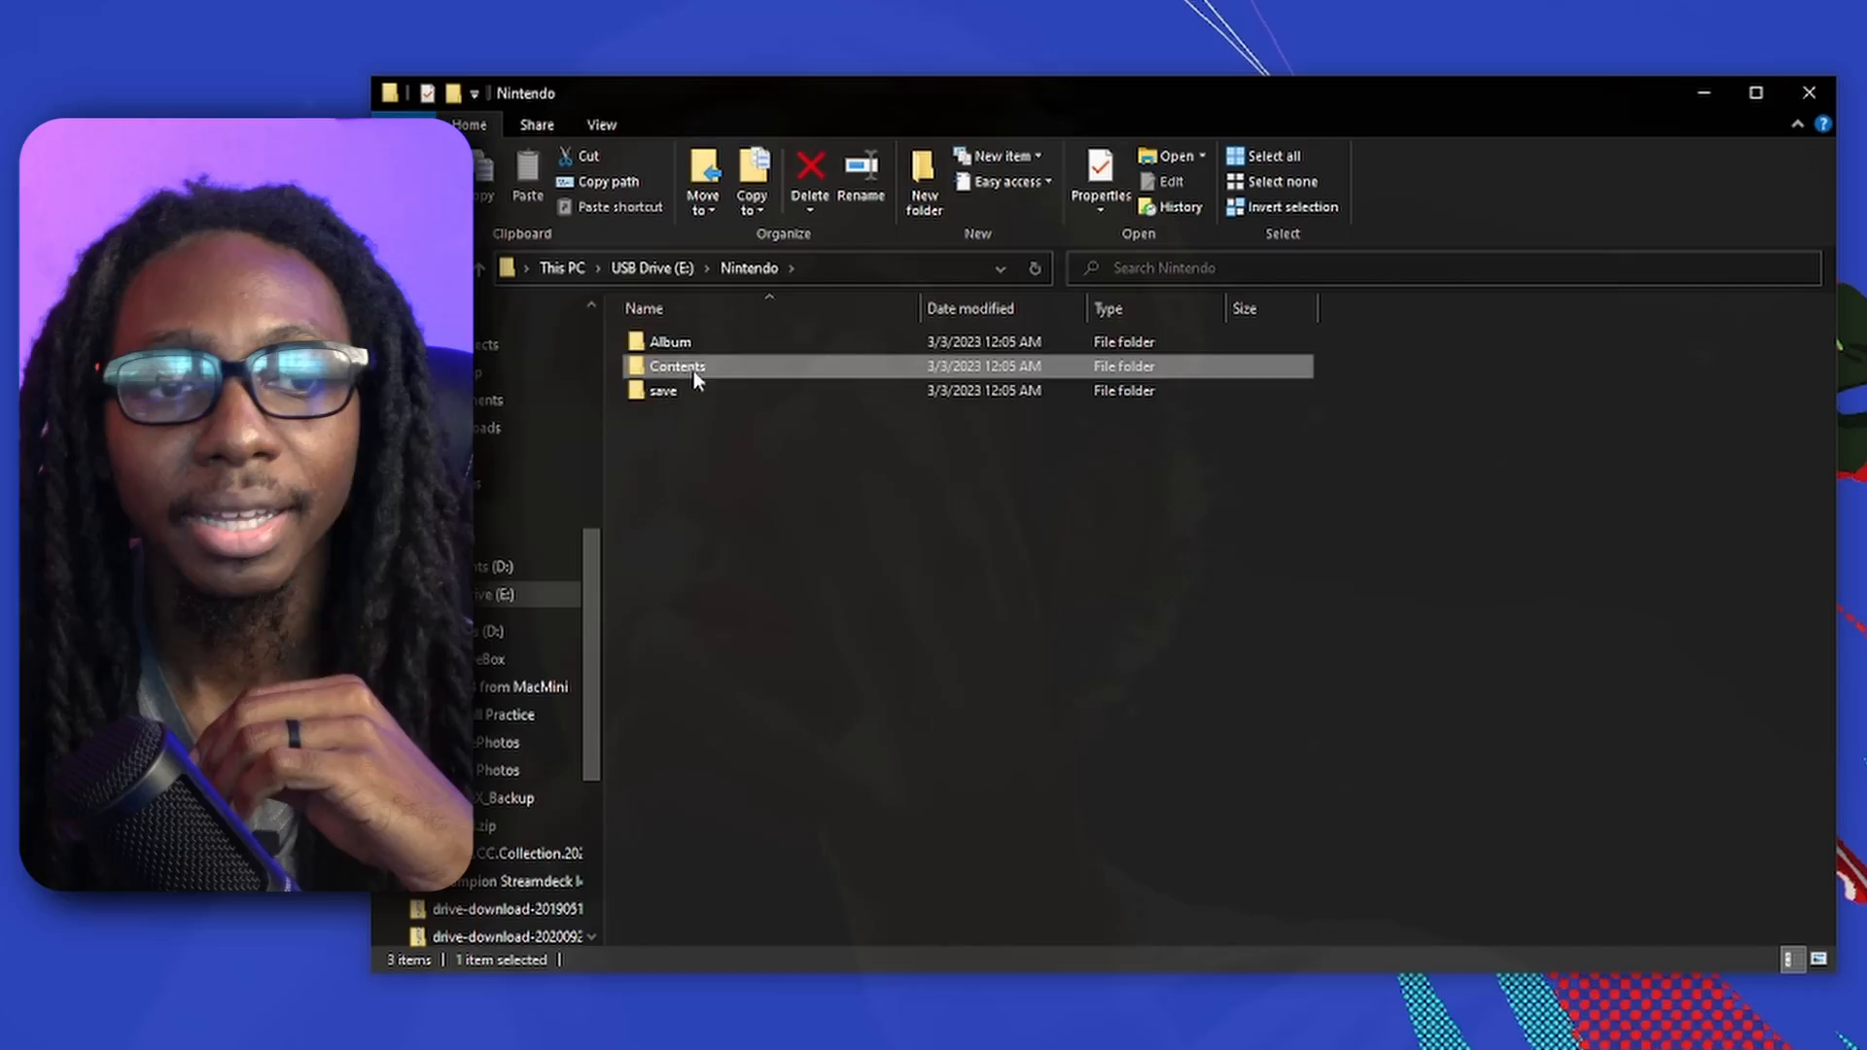
double_click(676, 366)
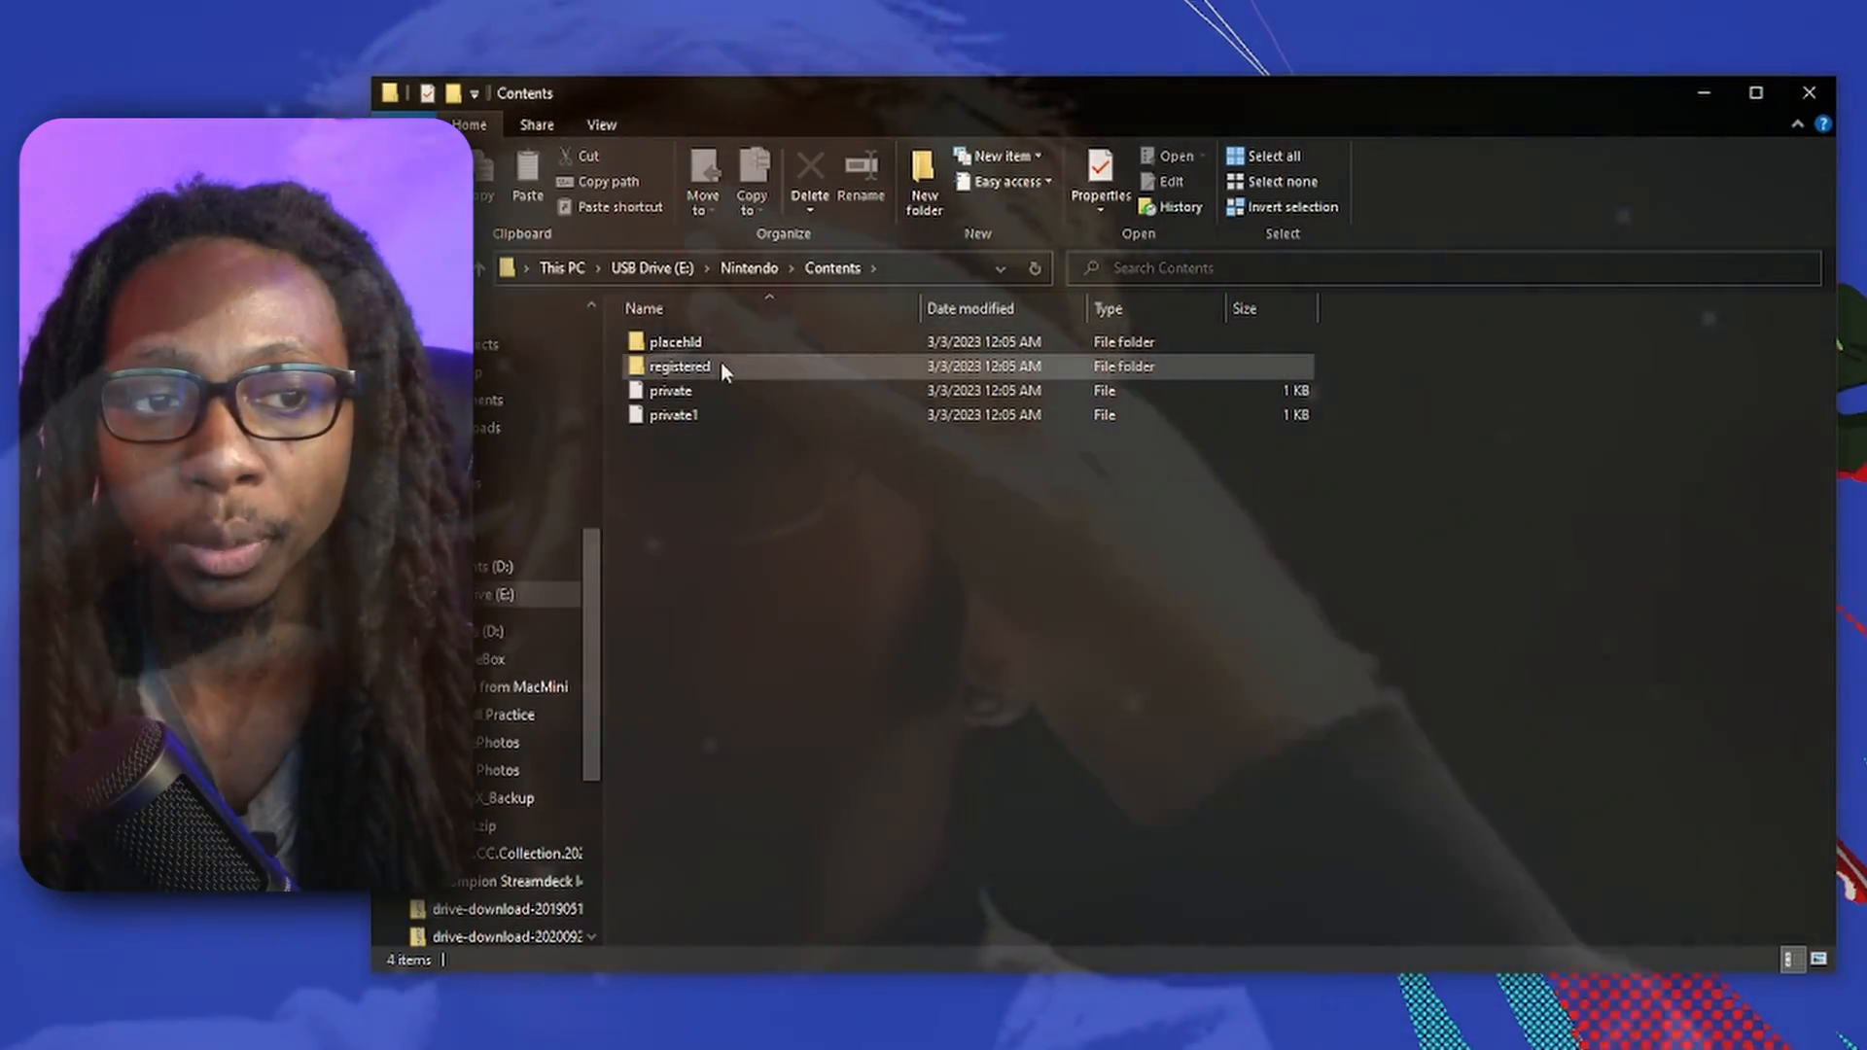
double_click(681, 366)
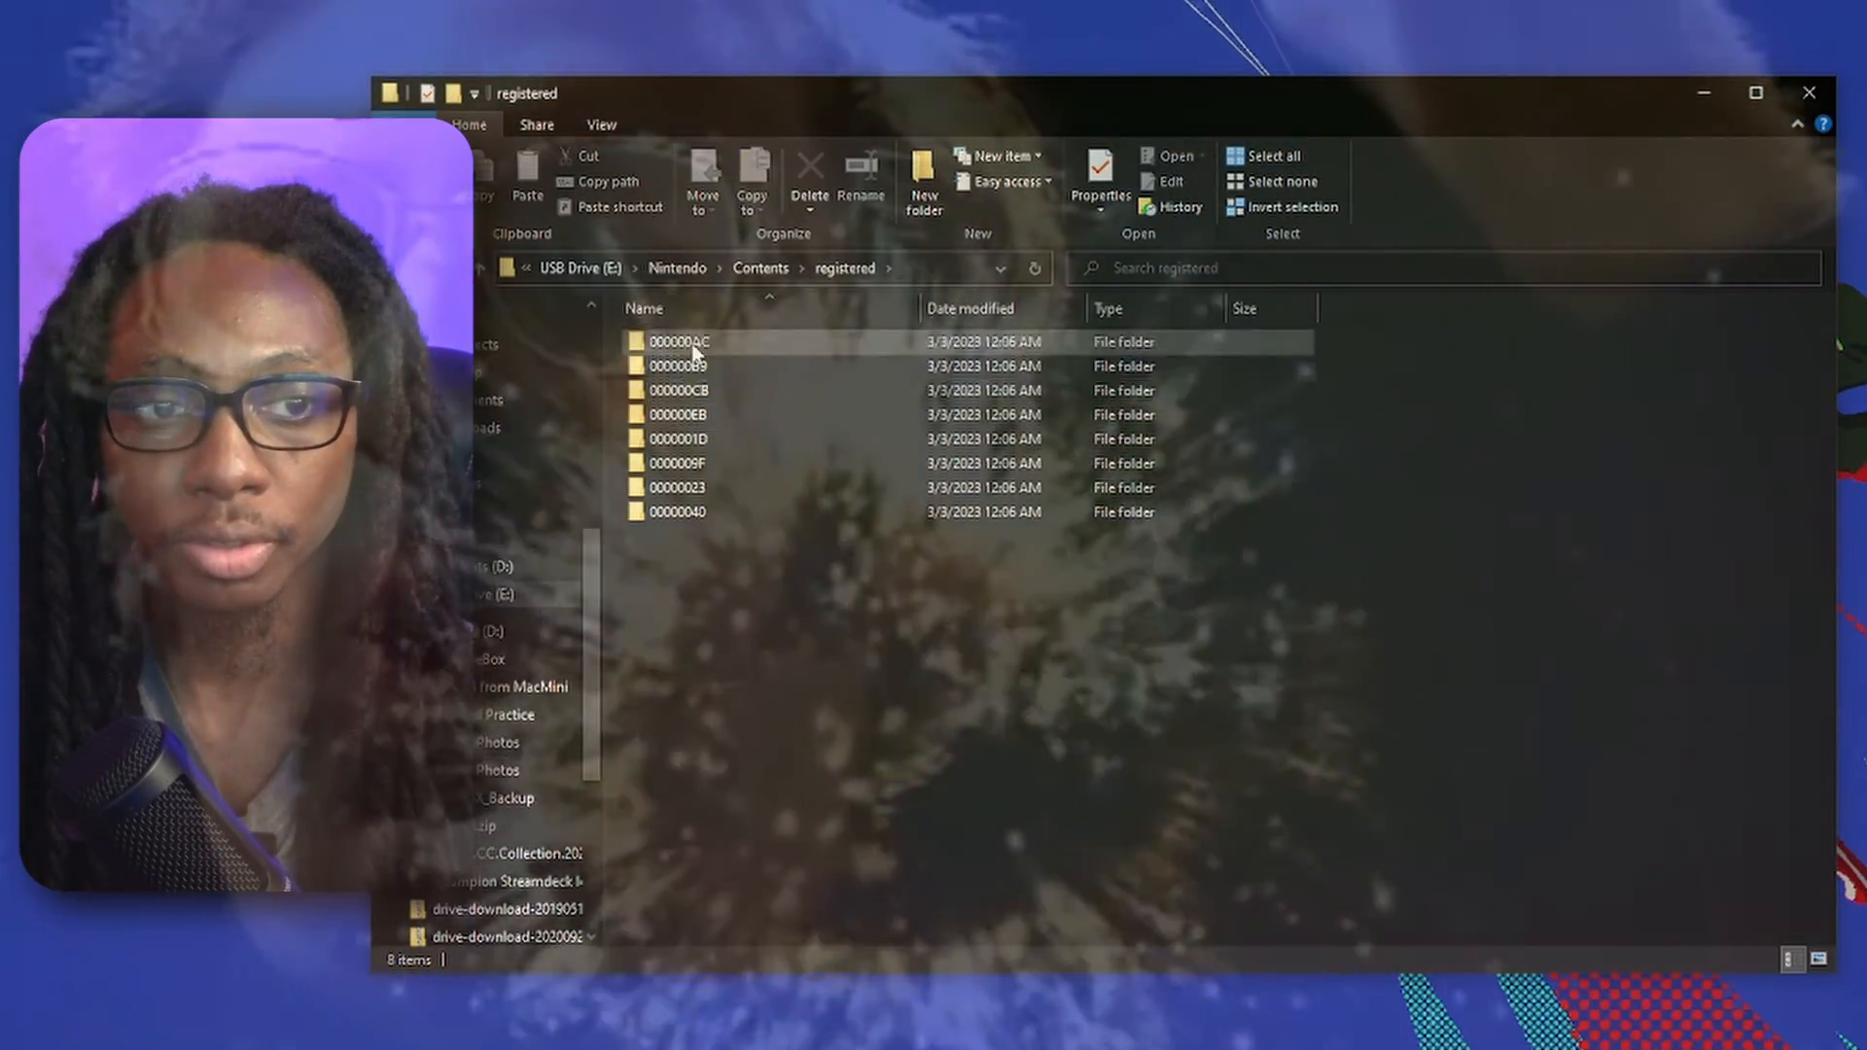
mouse_move(688, 366)
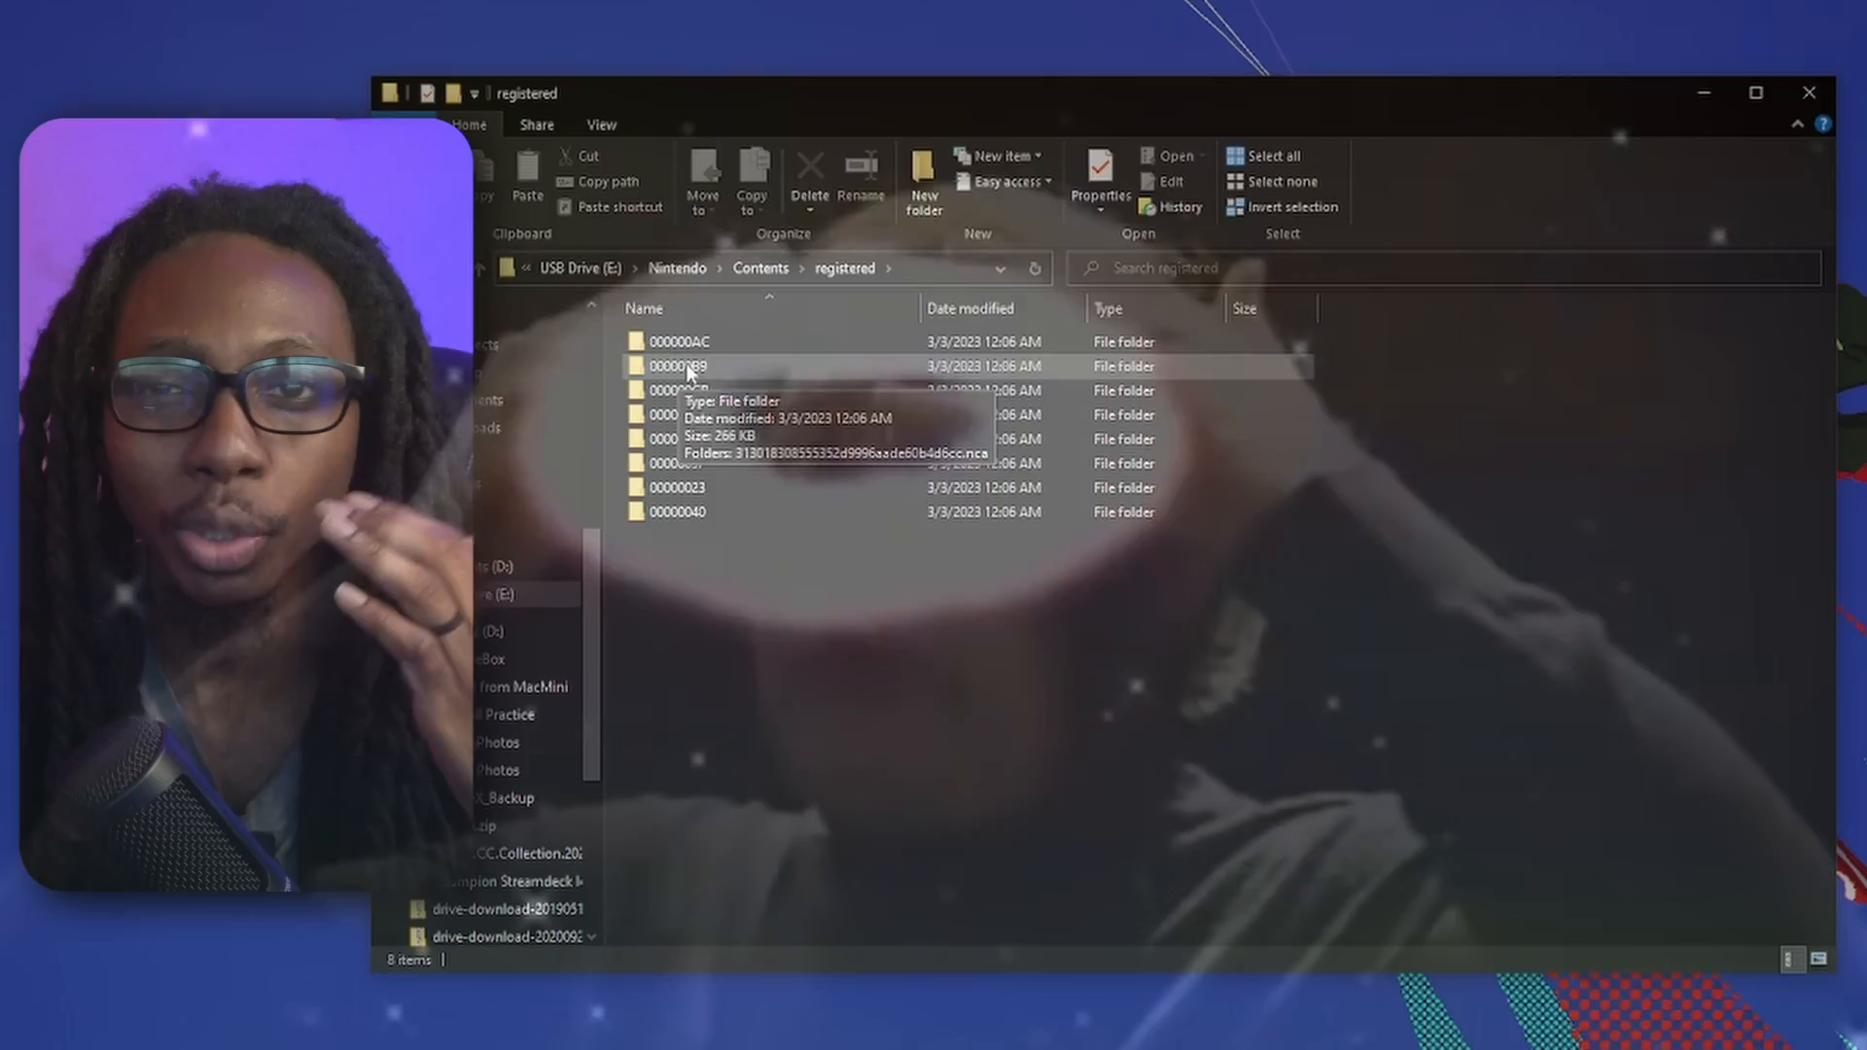
double_click(677, 365)
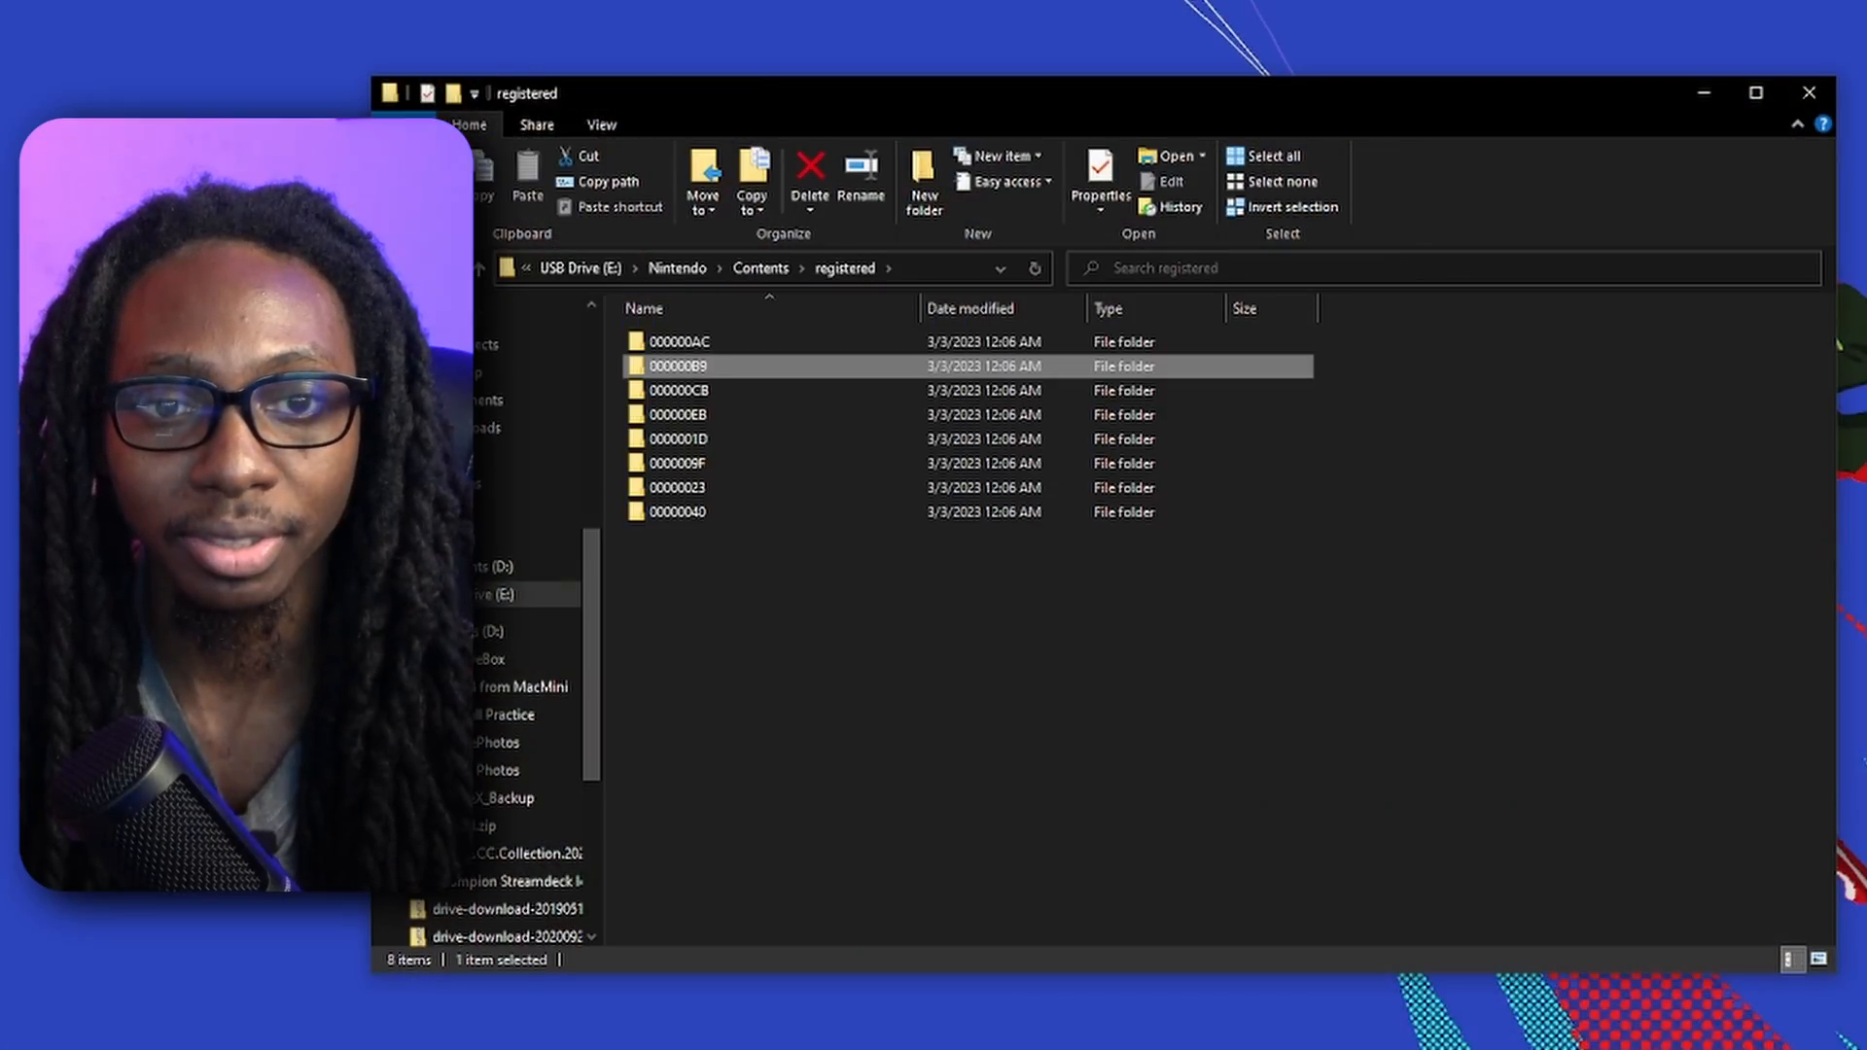
left_click(758, 269)
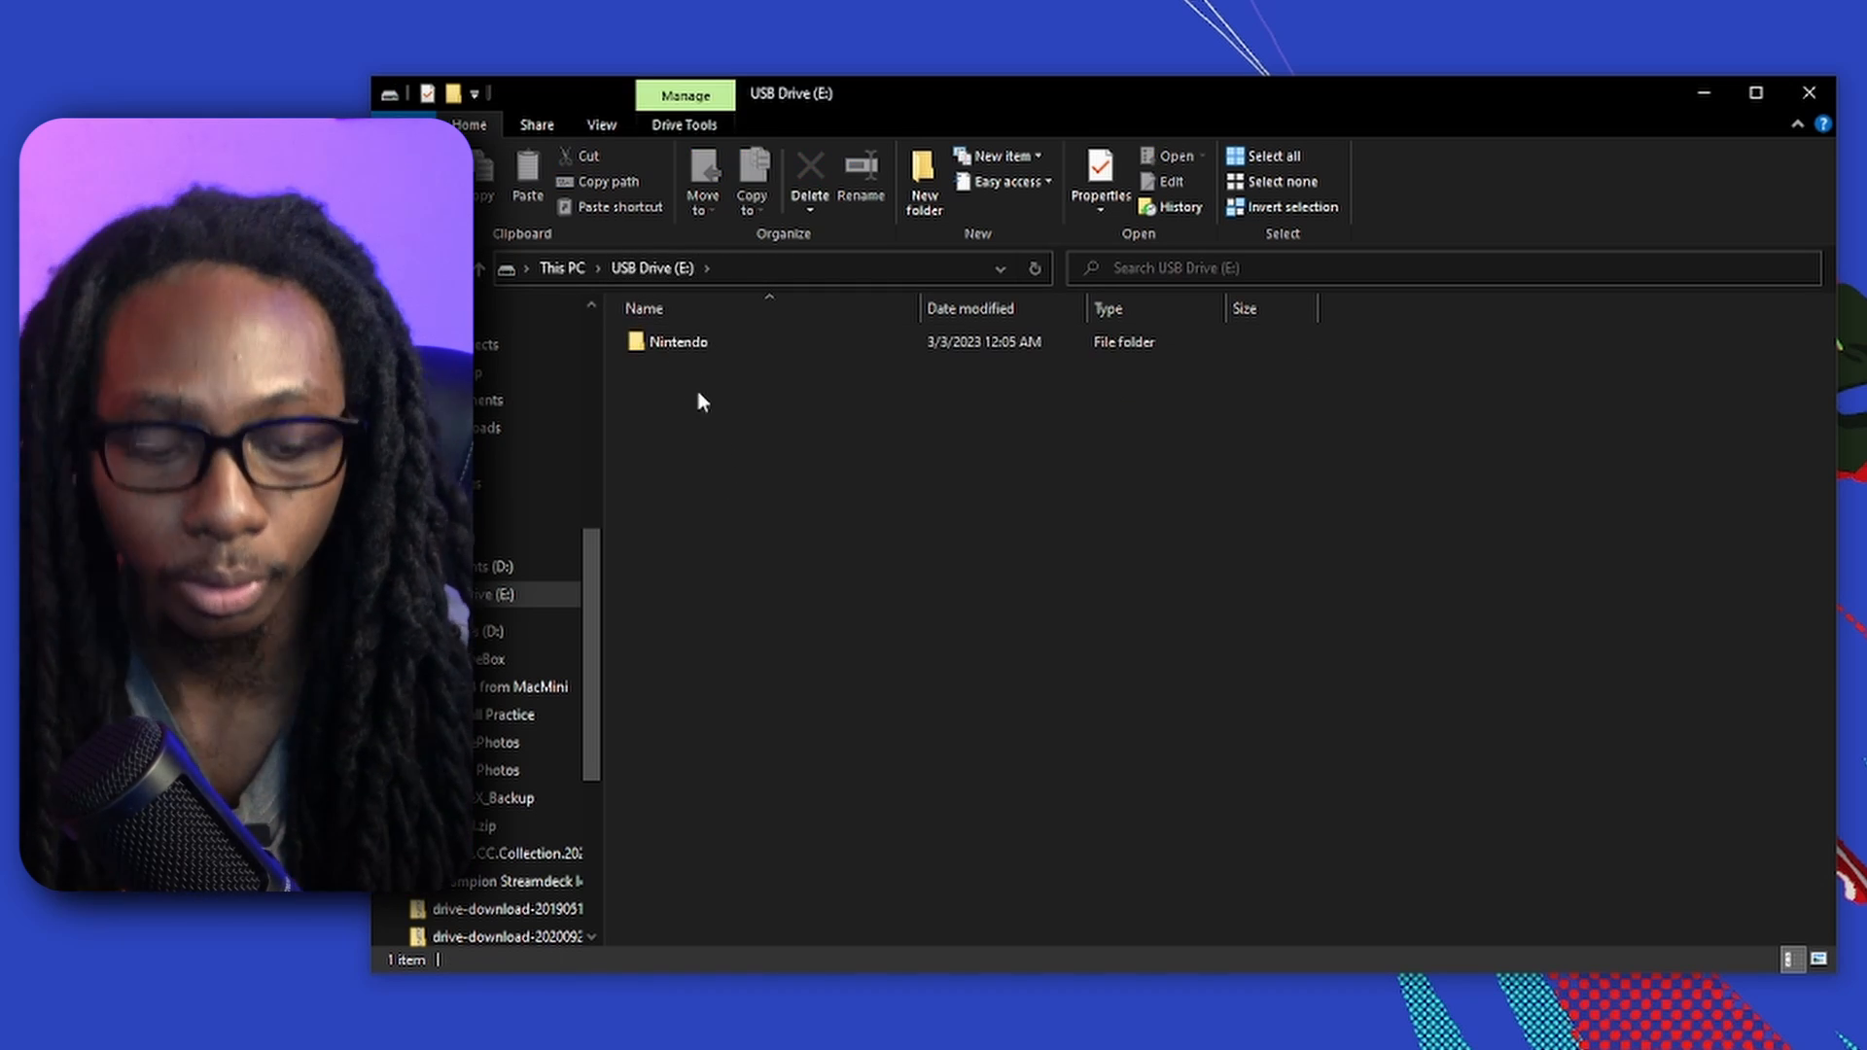
Bring up the Format dialog for USB Drive (E:) with exFAT and Quick Format selected
left_click(681, 342)
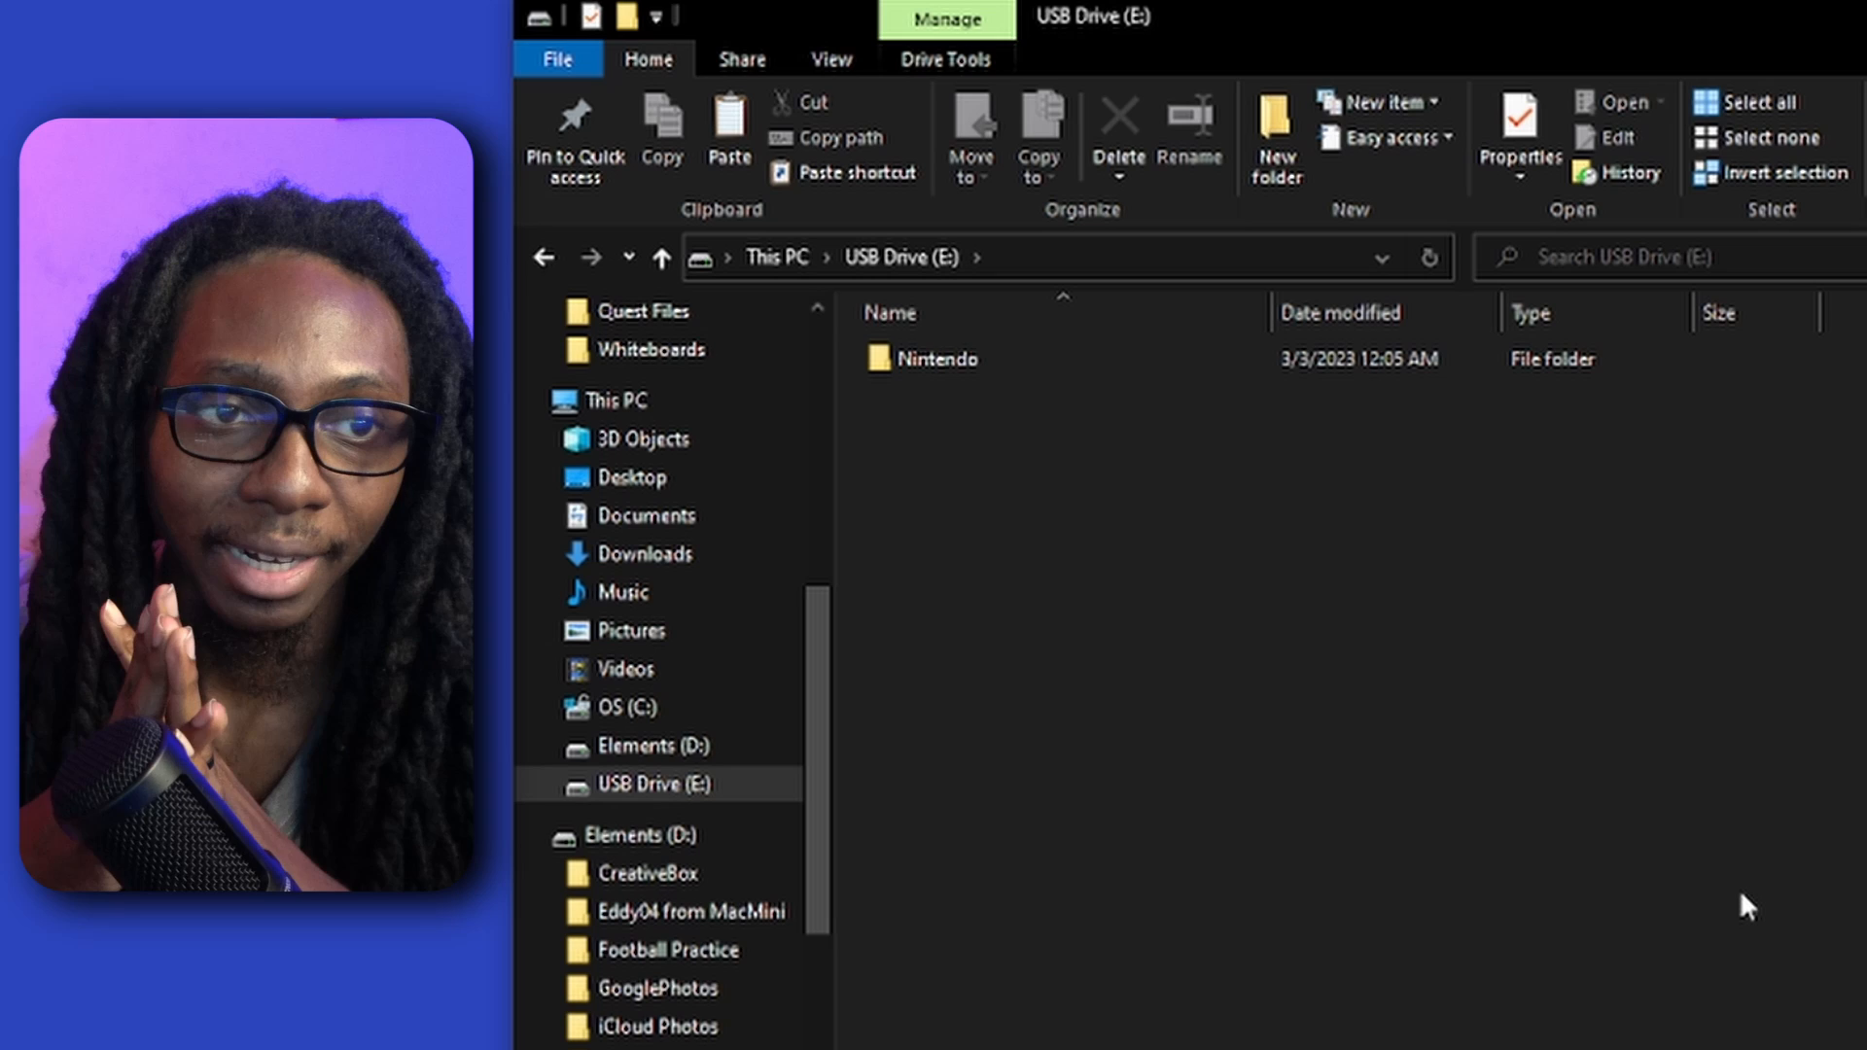
mouse_move(1250, 708)
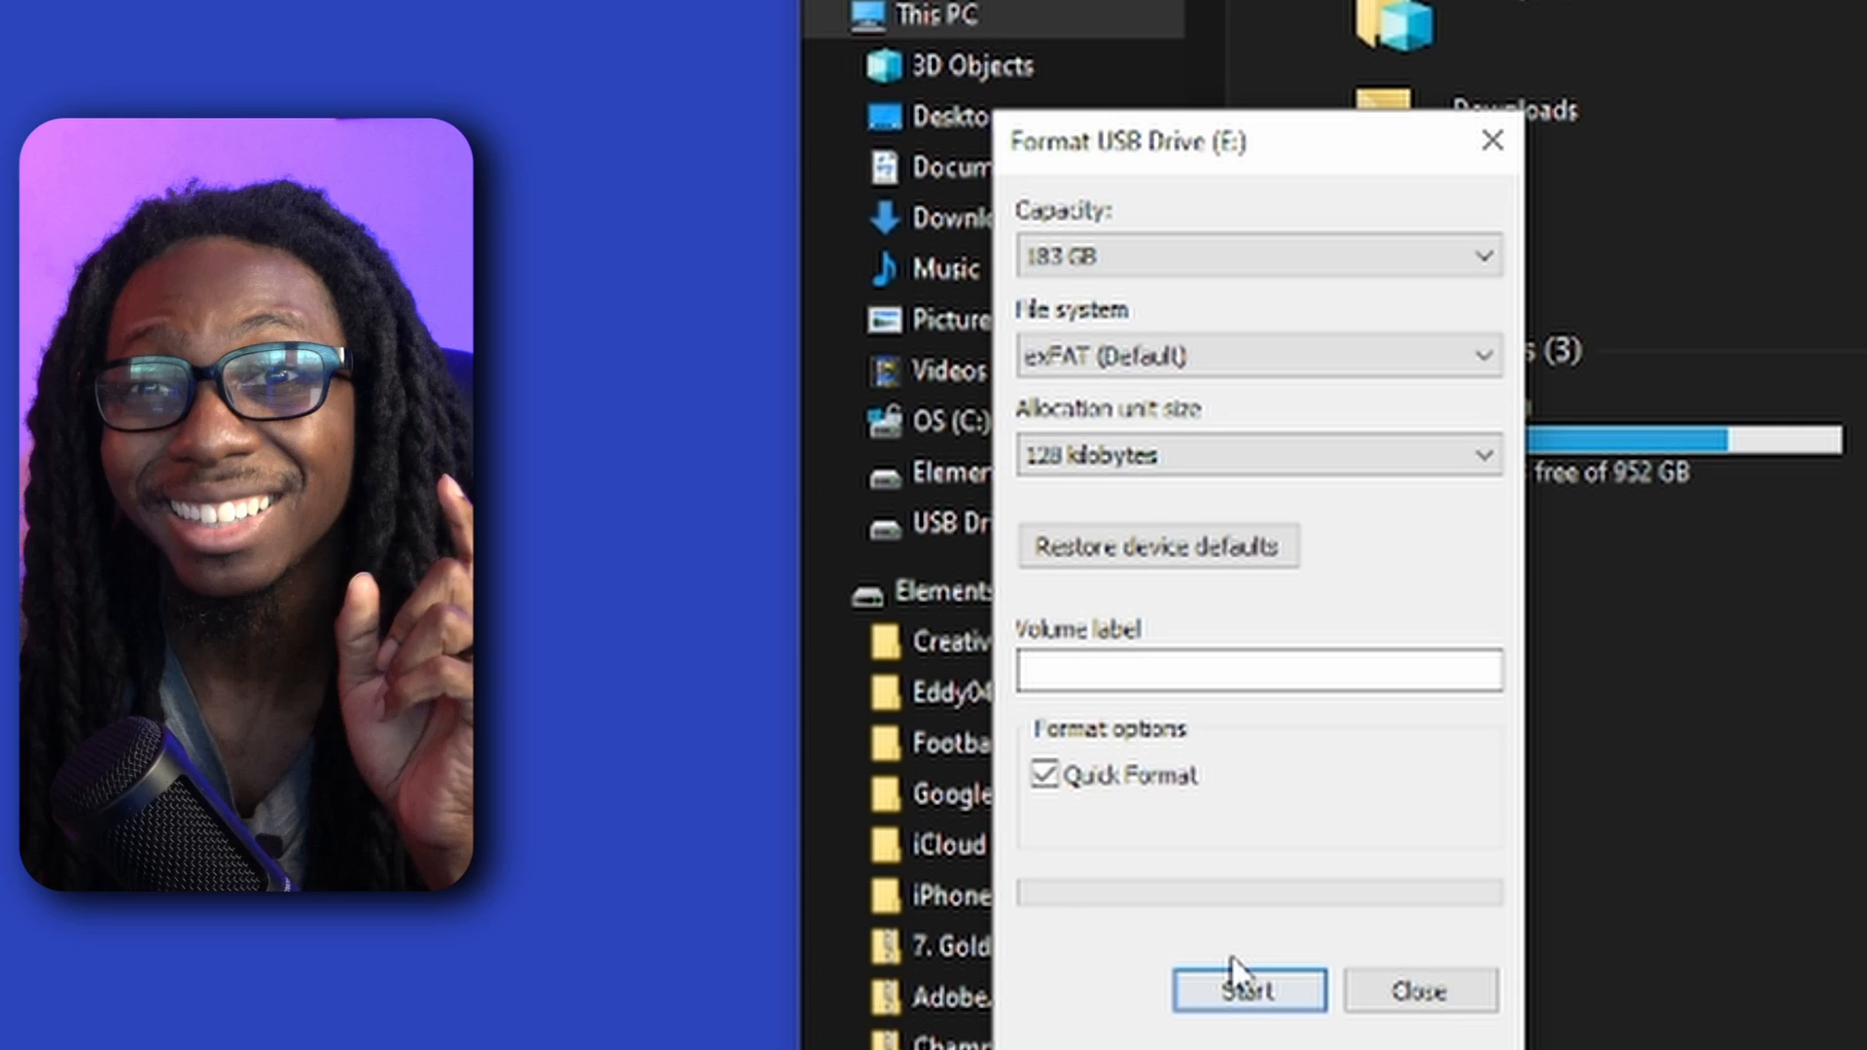
left_click(1248, 990)
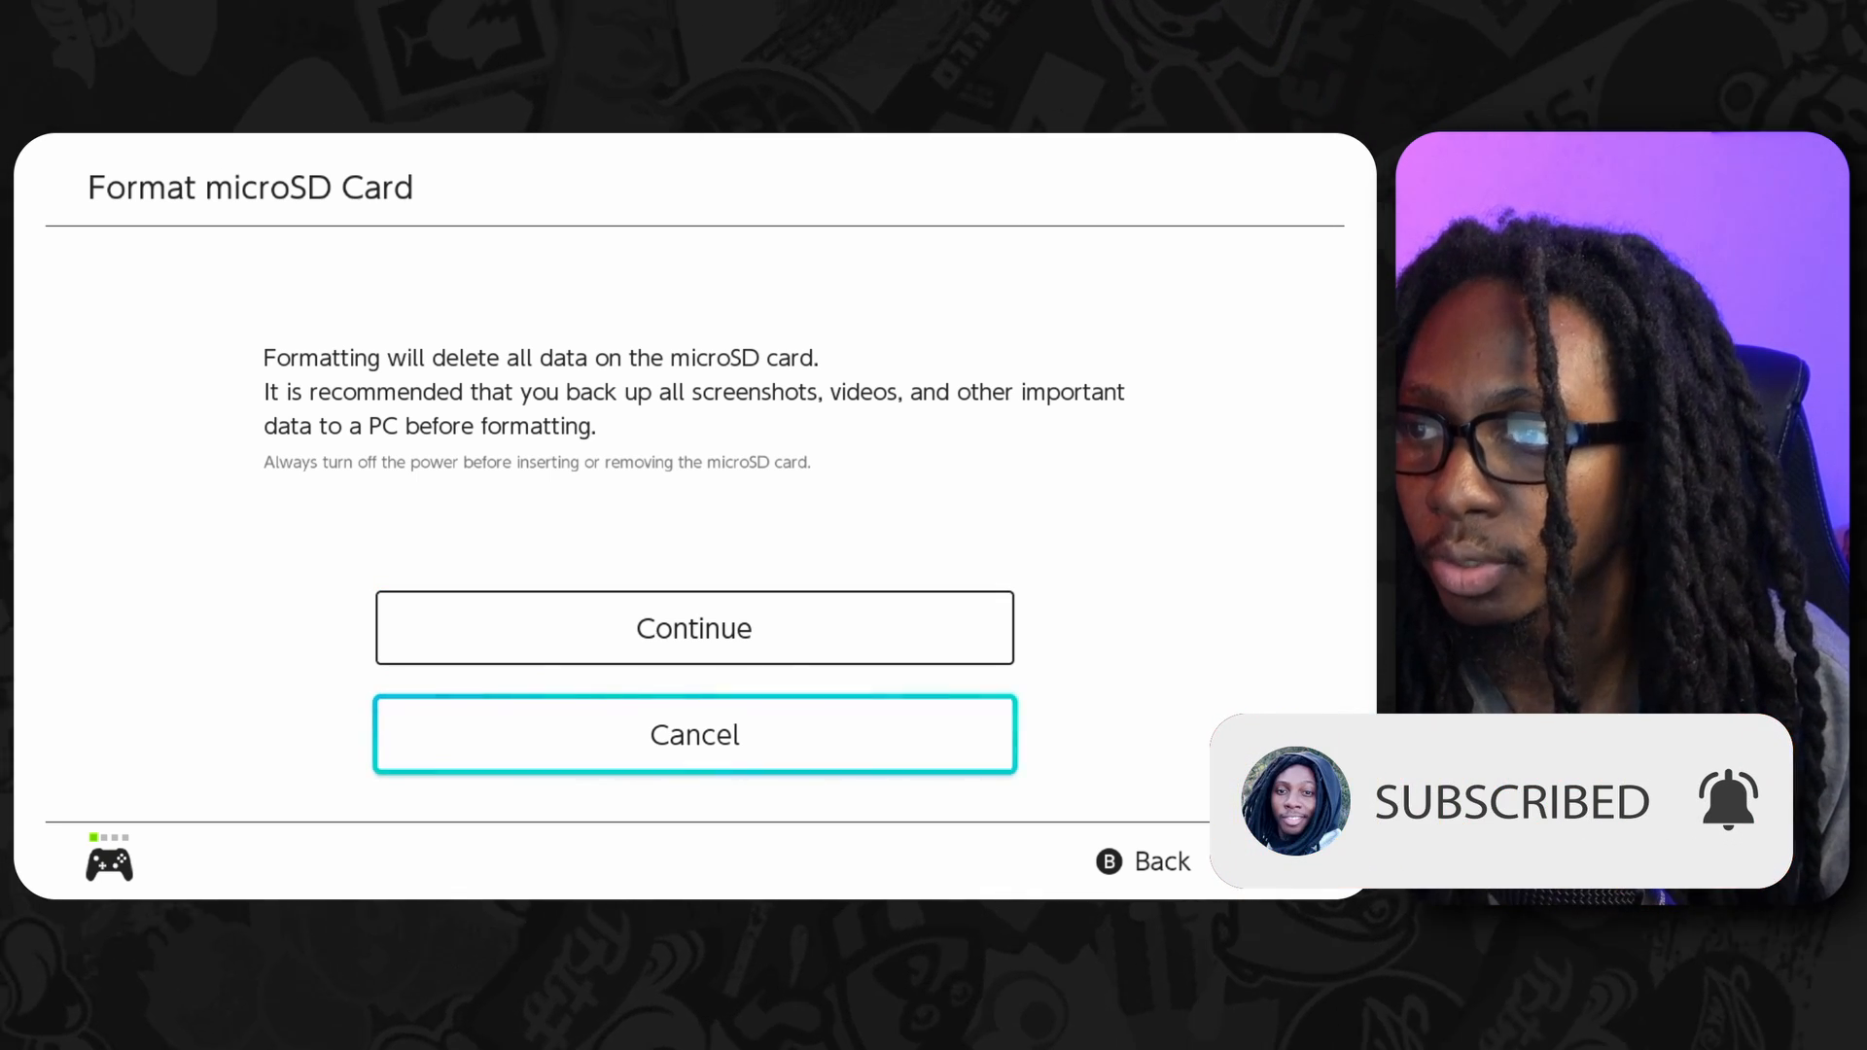
Confirm formatting the microSD card in Data Management, erasing all its data
left_click(692, 628)
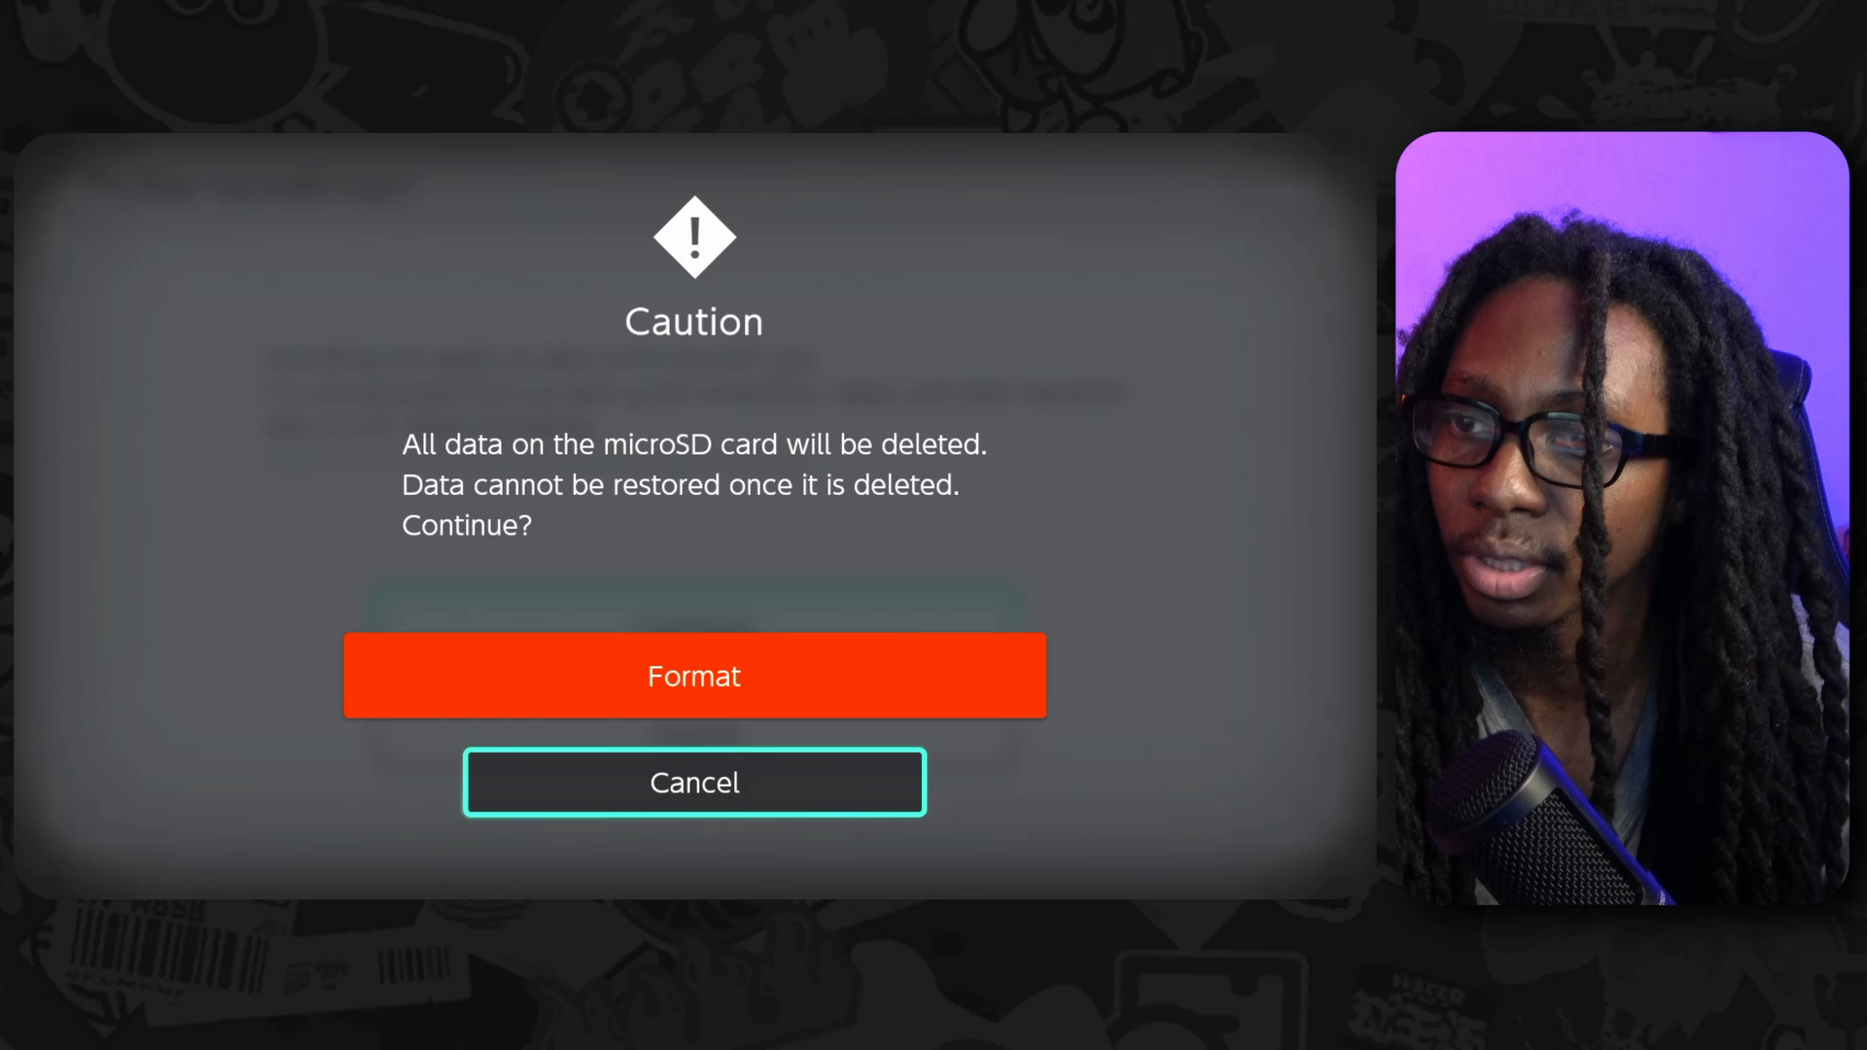
left_click(692, 677)
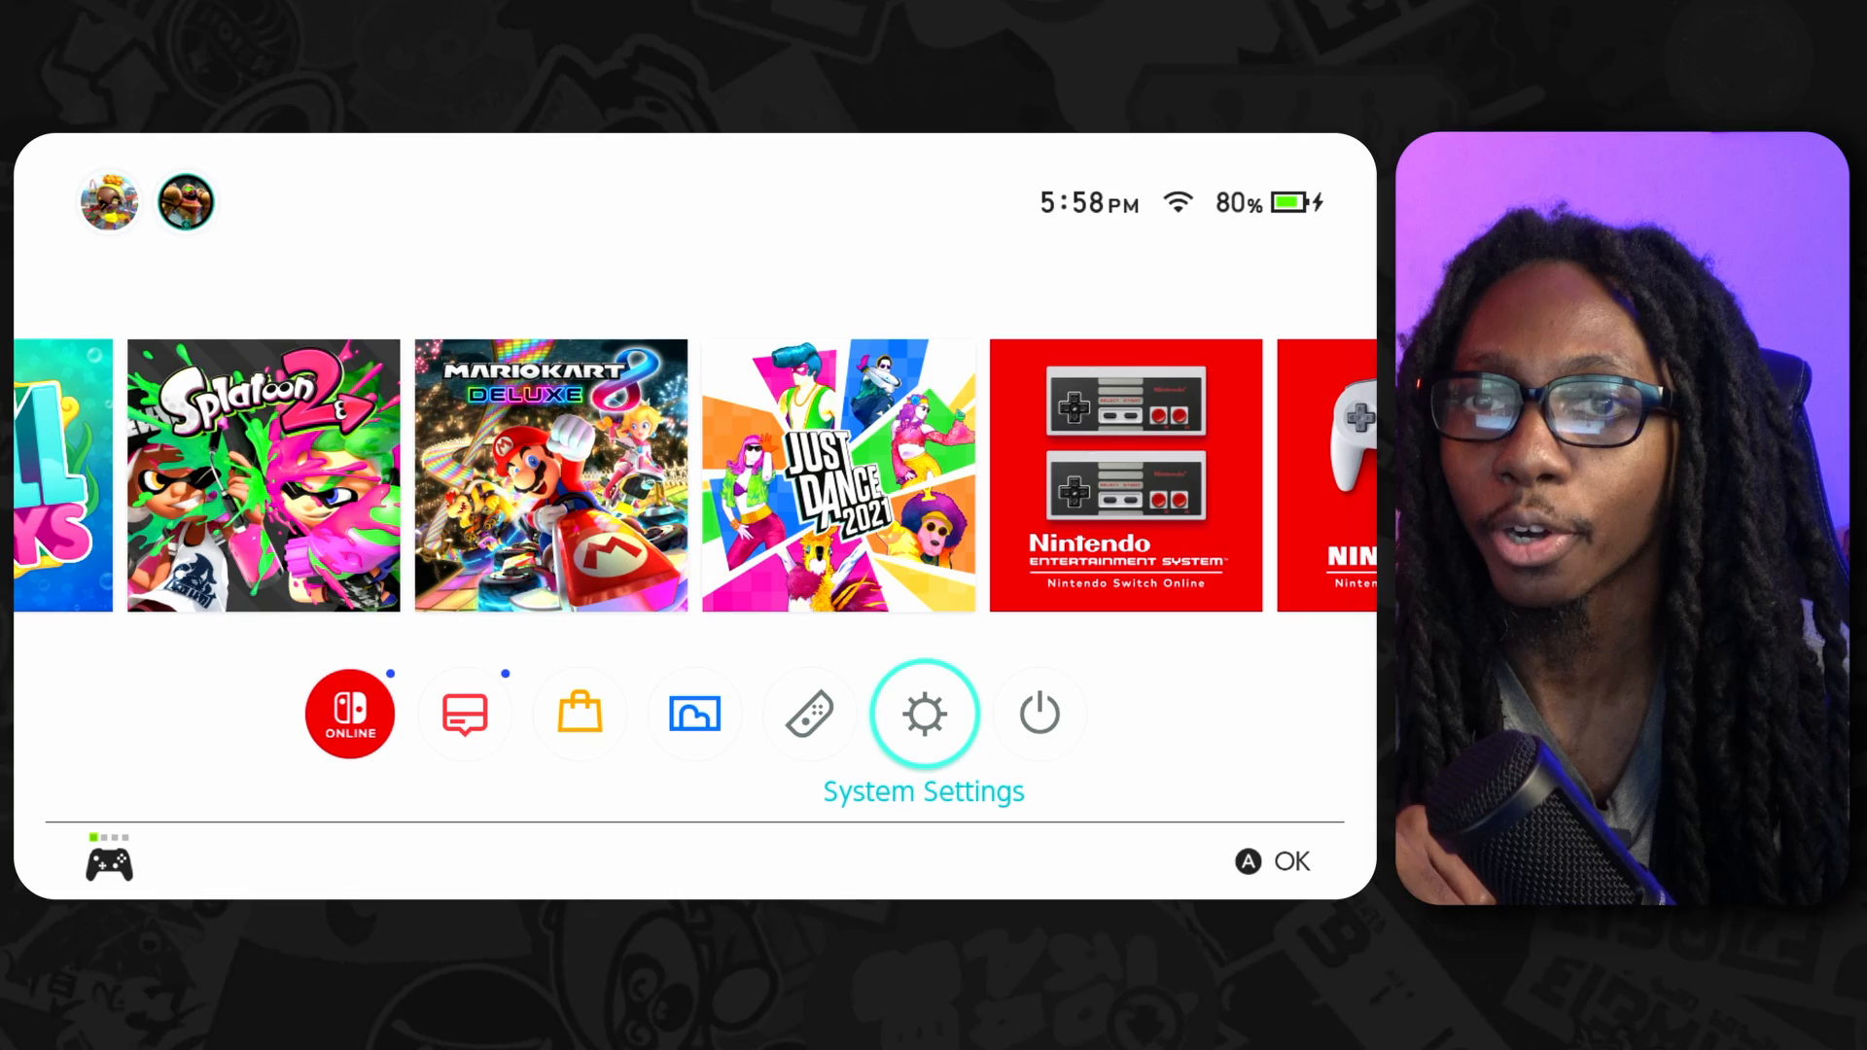
Return to the Switch HOME Menu with System Settings highlighted
left_click(1038, 712)
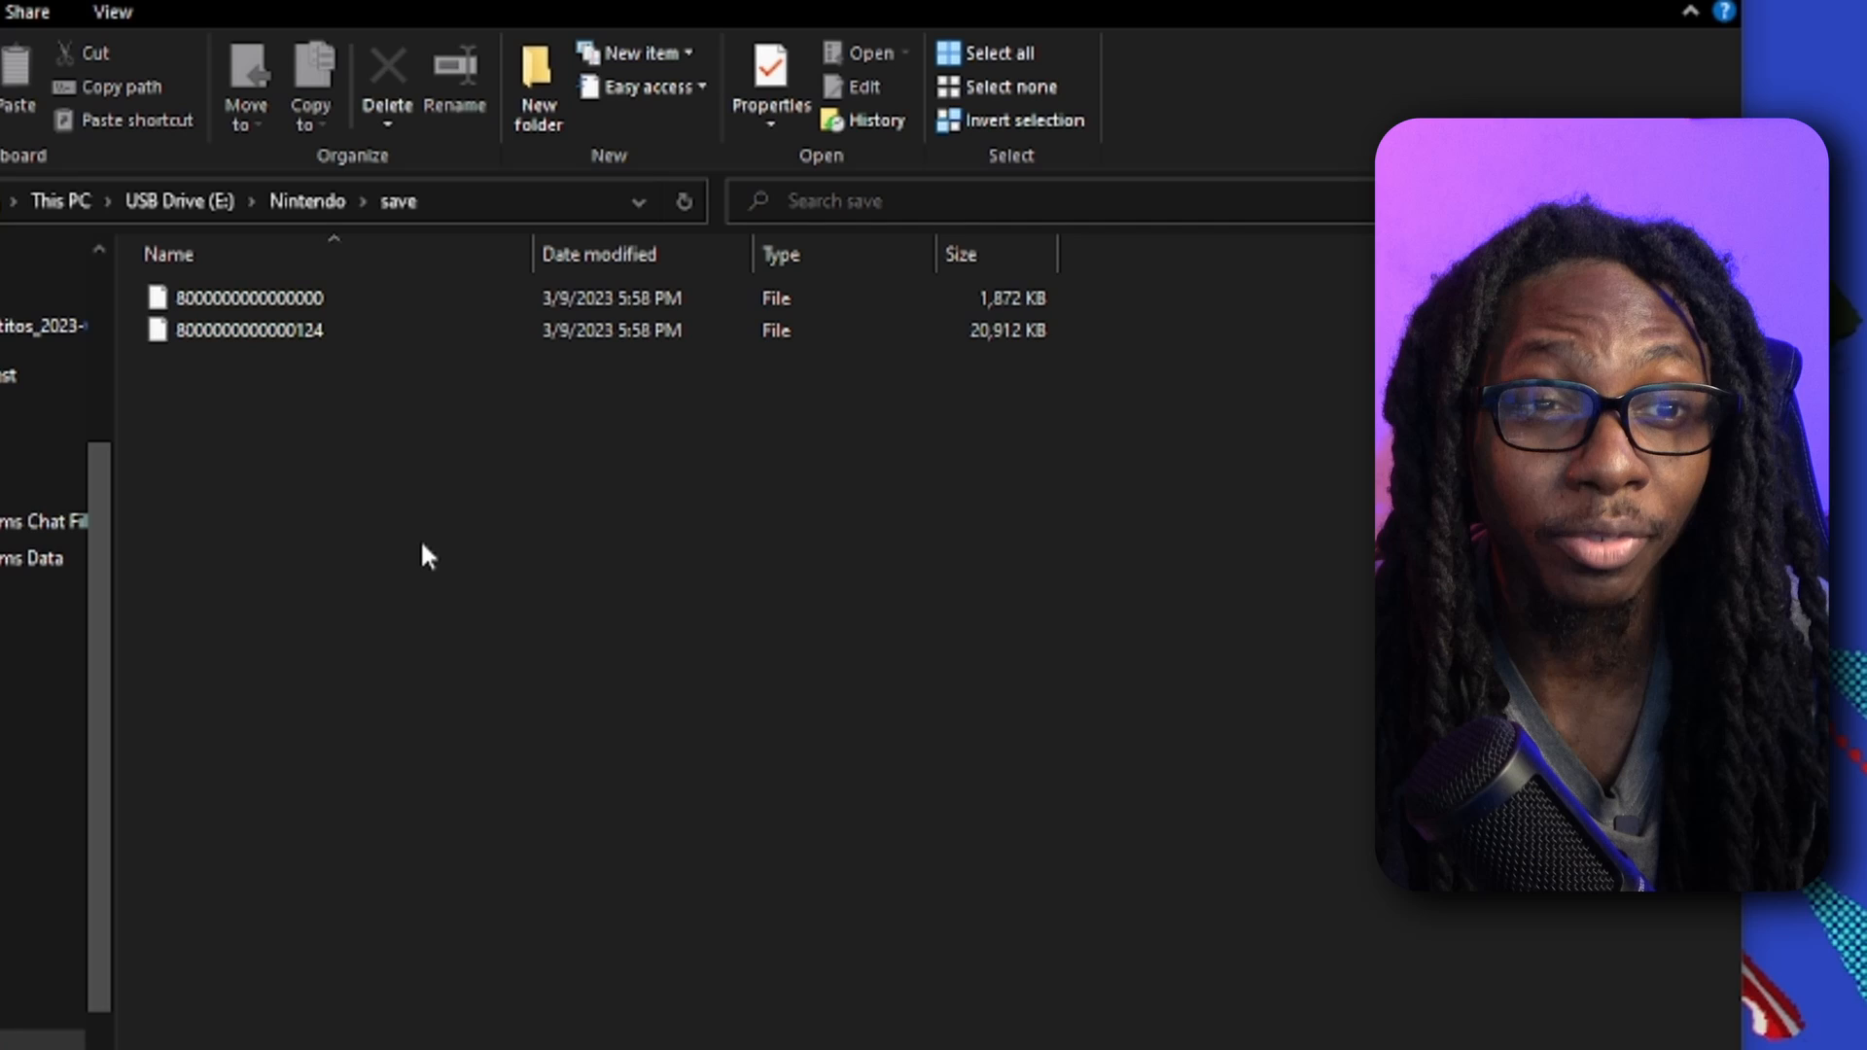
Browse the reformatted card's new Nintendo folder and its Contents subfolder
left_click(191, 202)
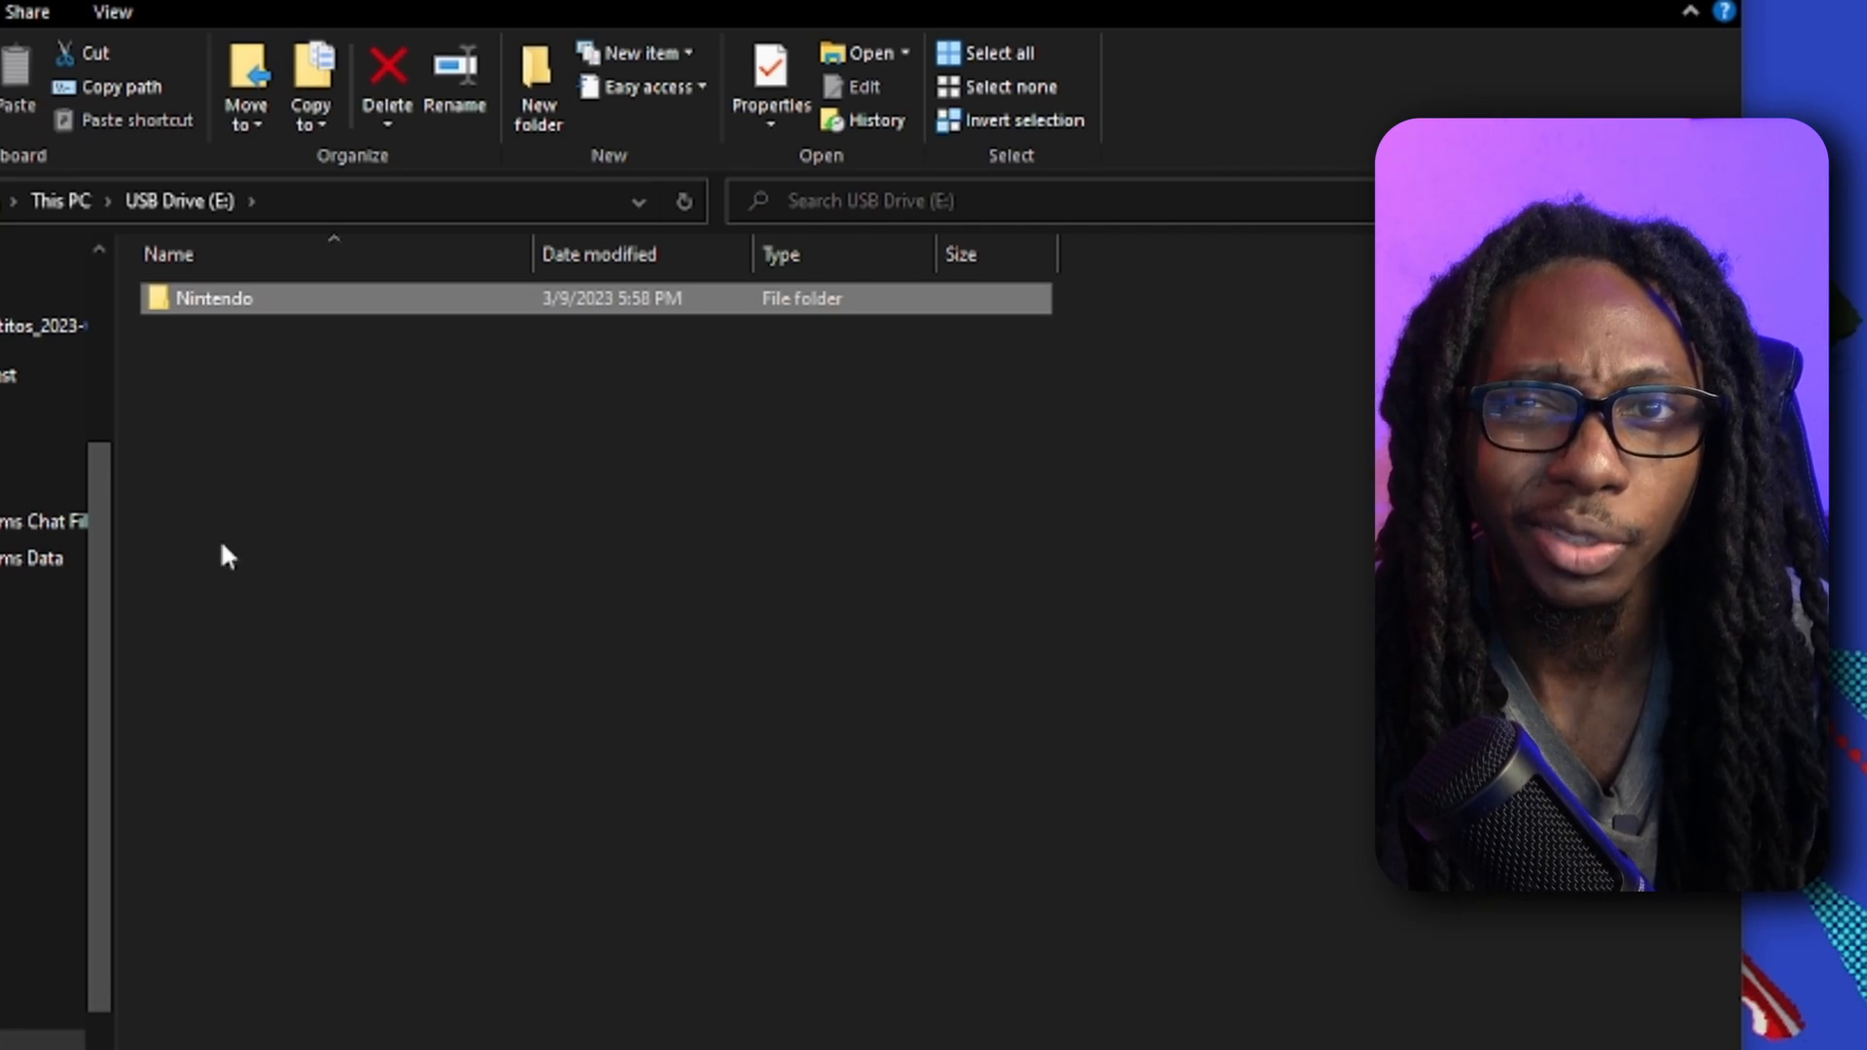
double_click(218, 299)
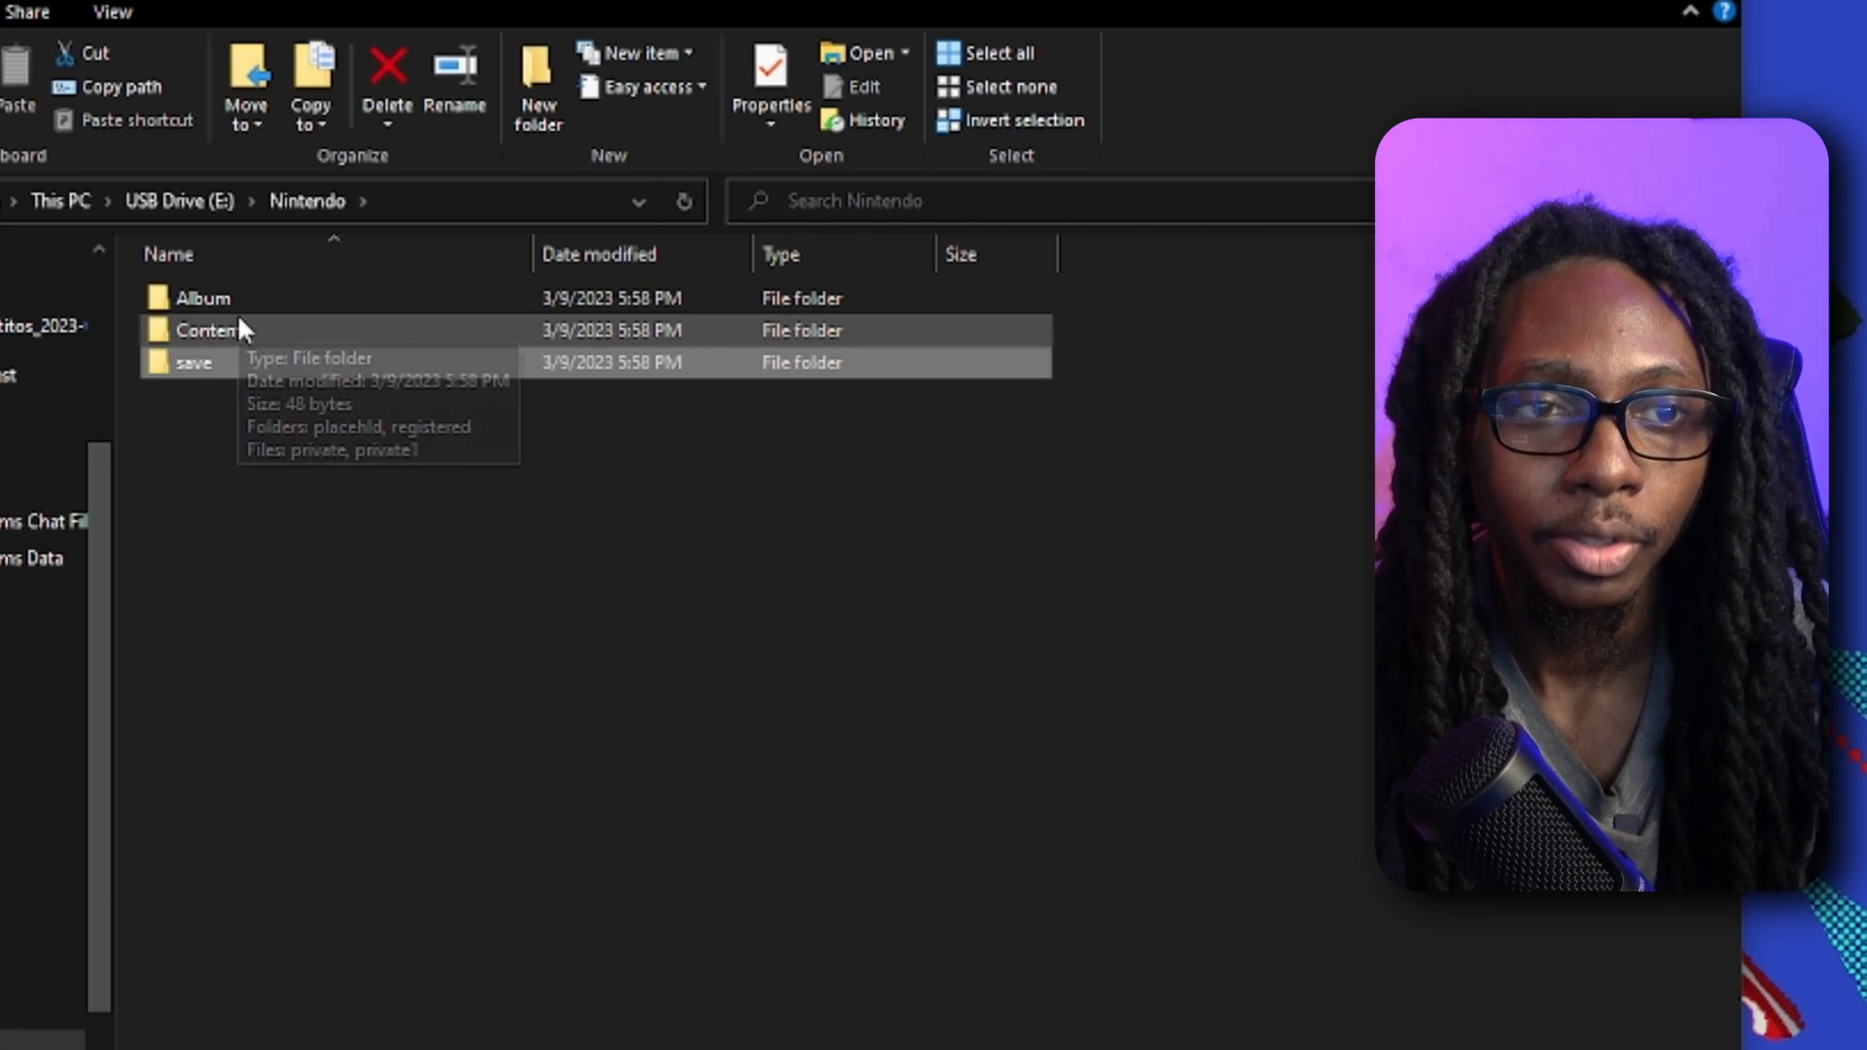
mouse_move(284, 335)
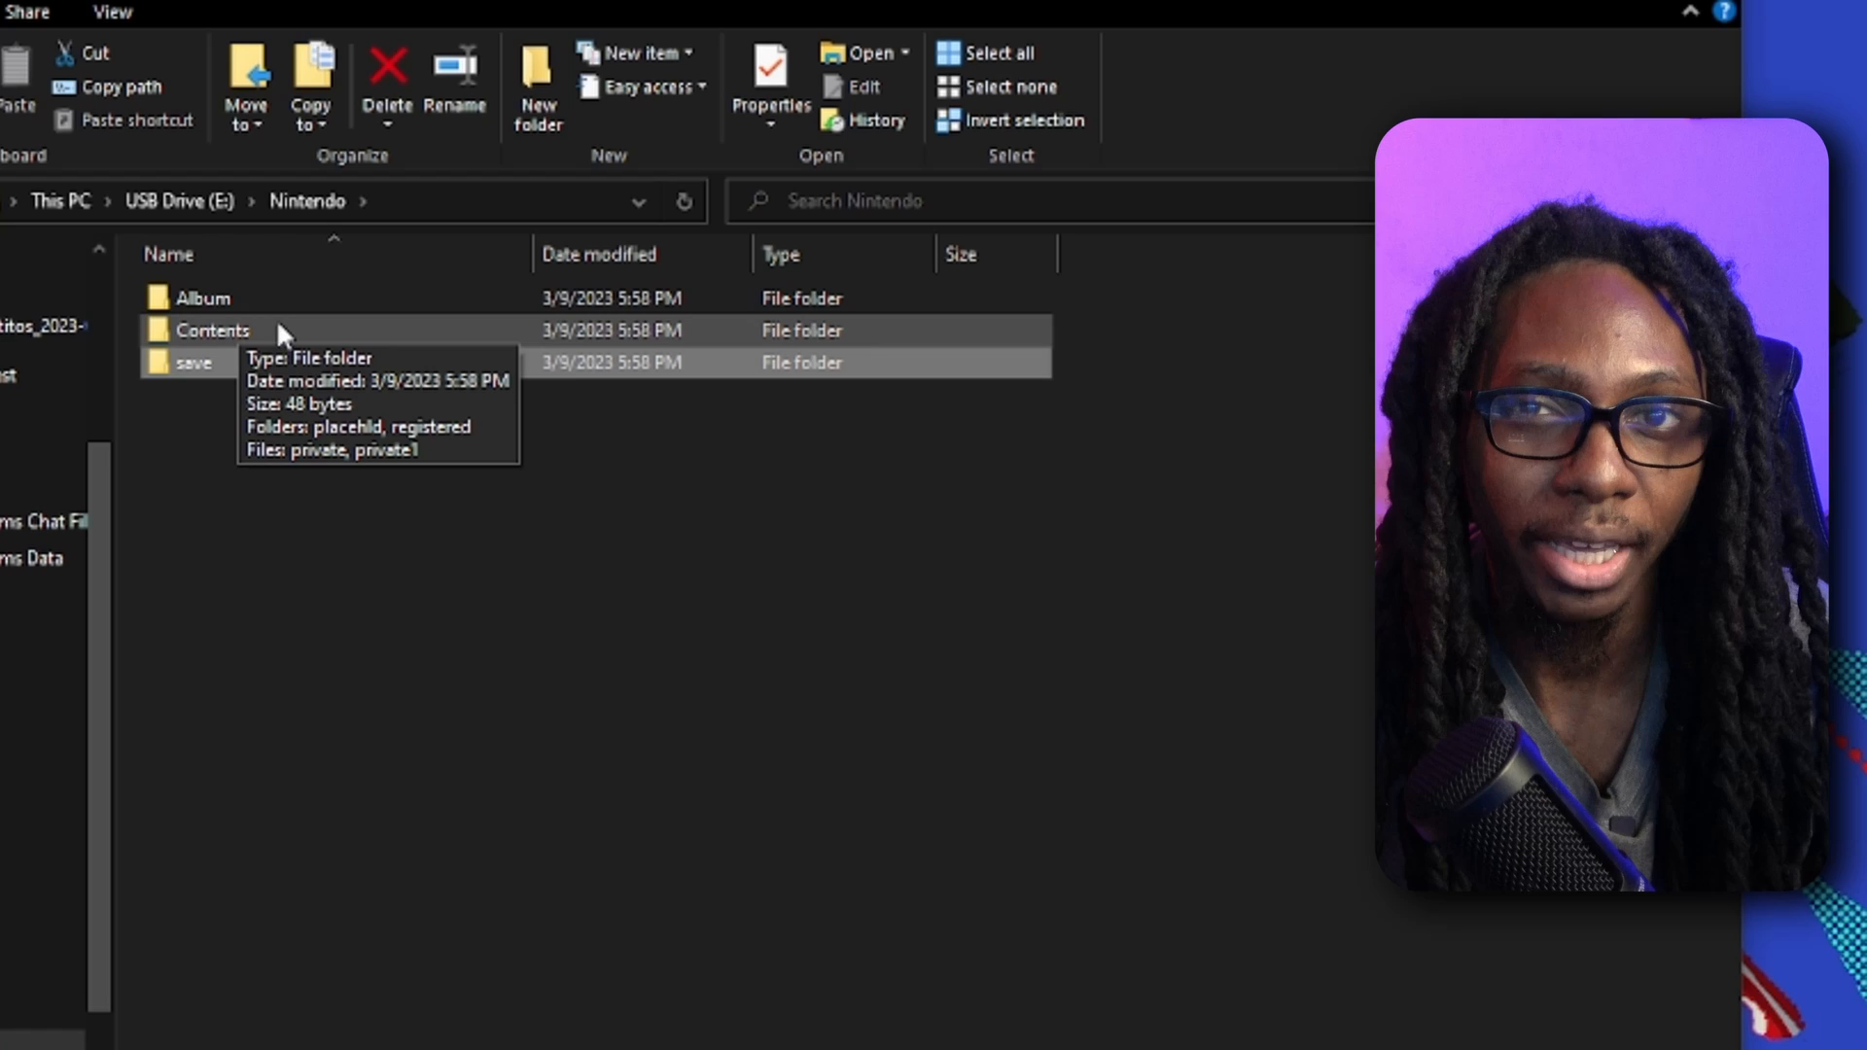
mouse_move(210, 335)
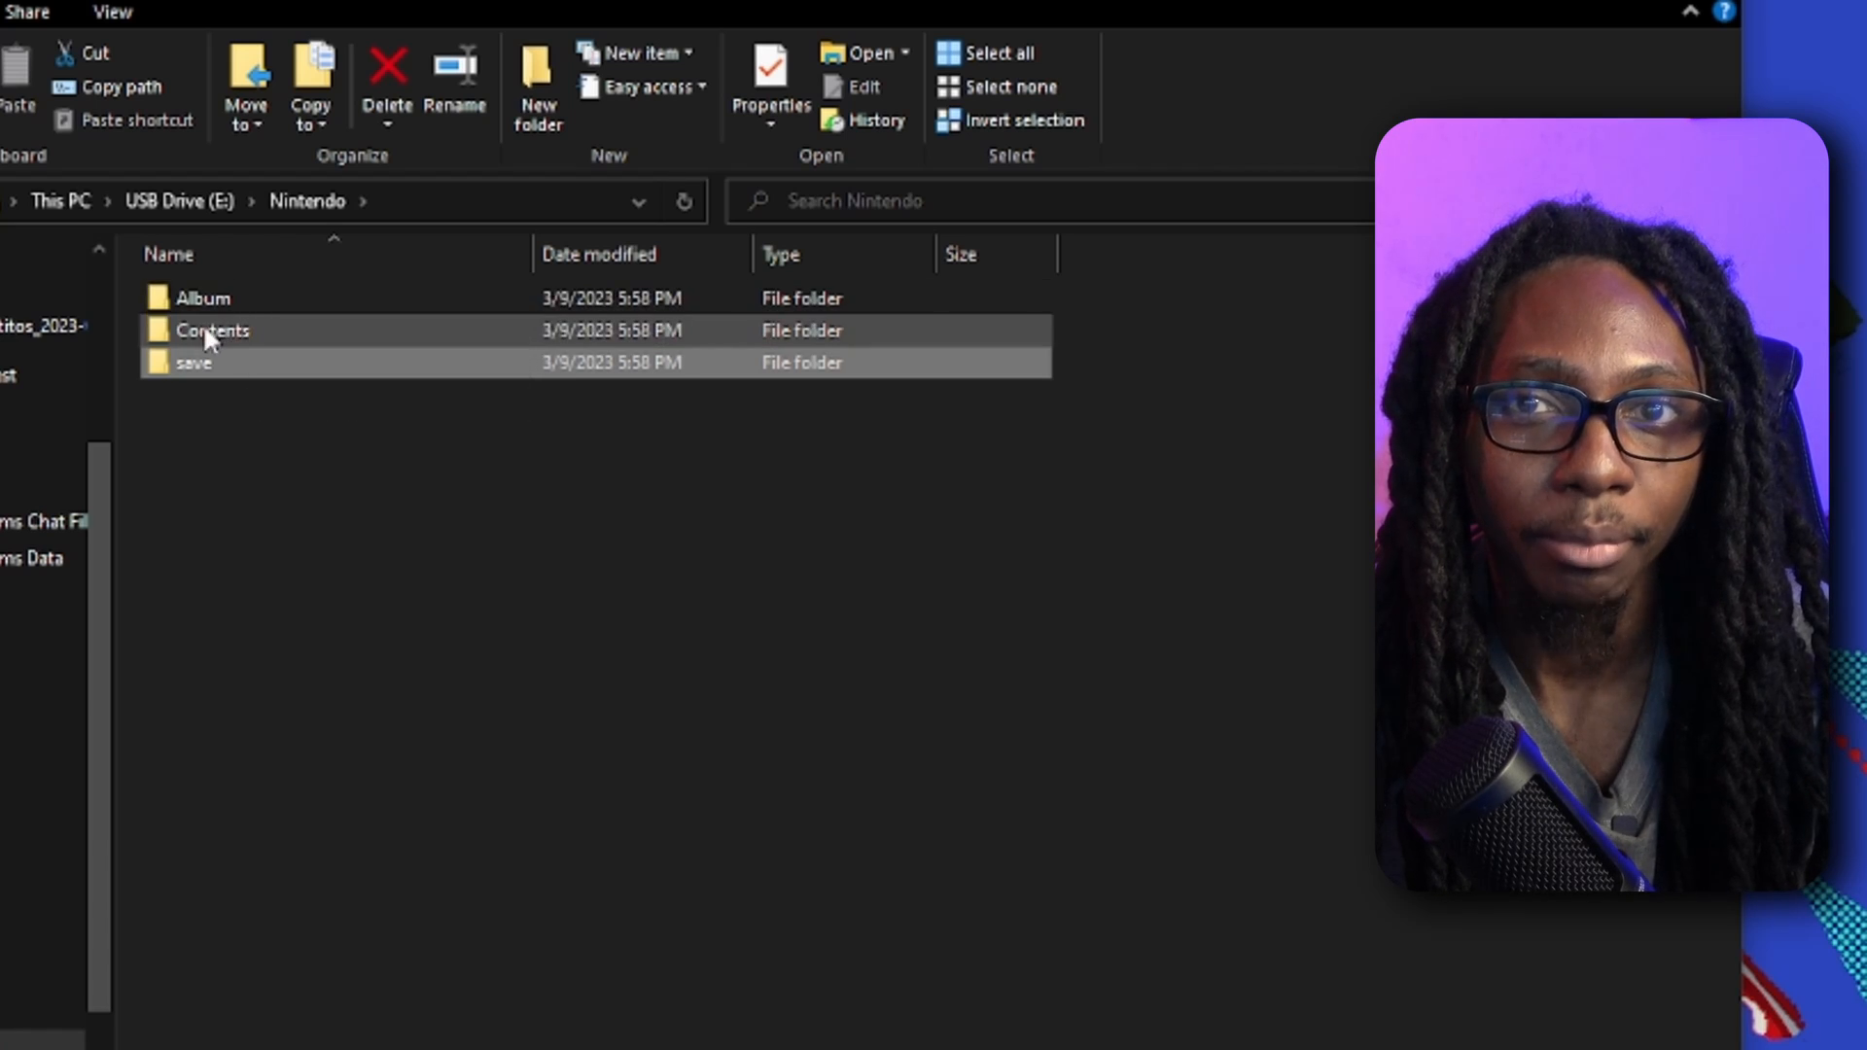
double_click(207, 331)
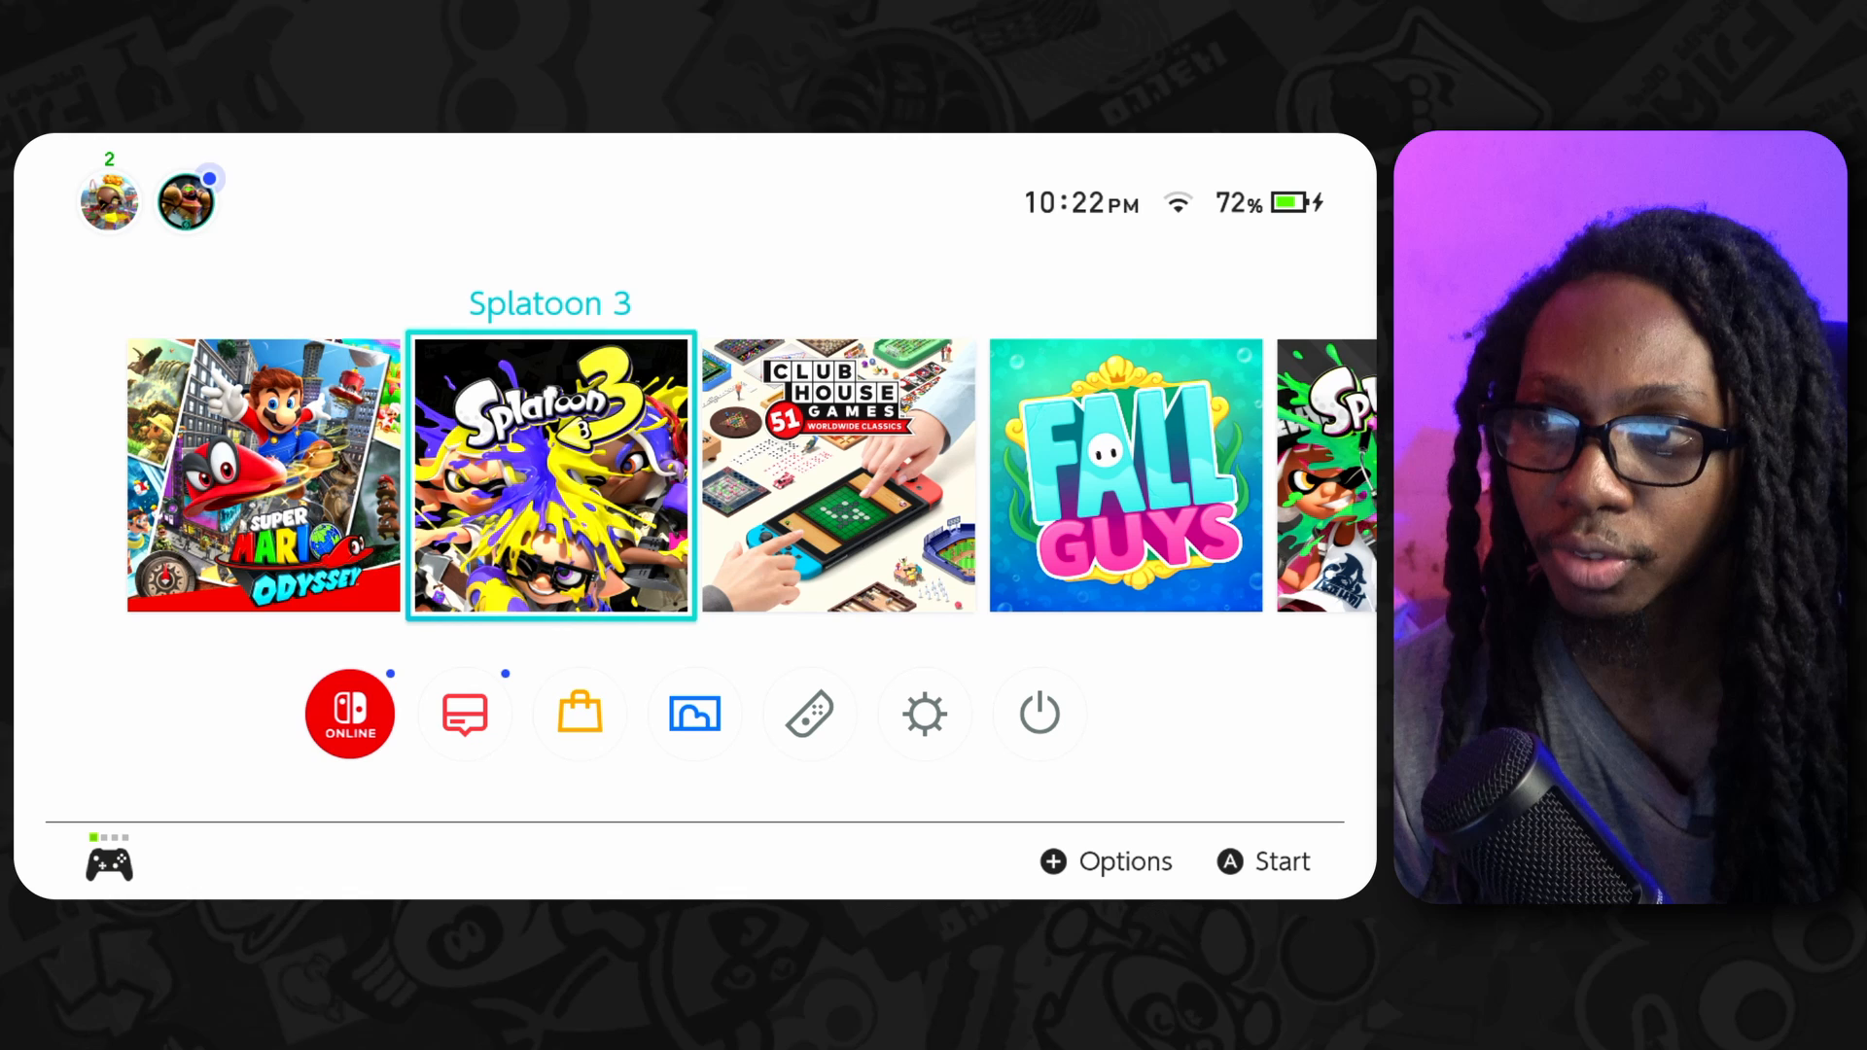
Move off the Splatoon 3 tile and enter the console's System Settings
key("Right")
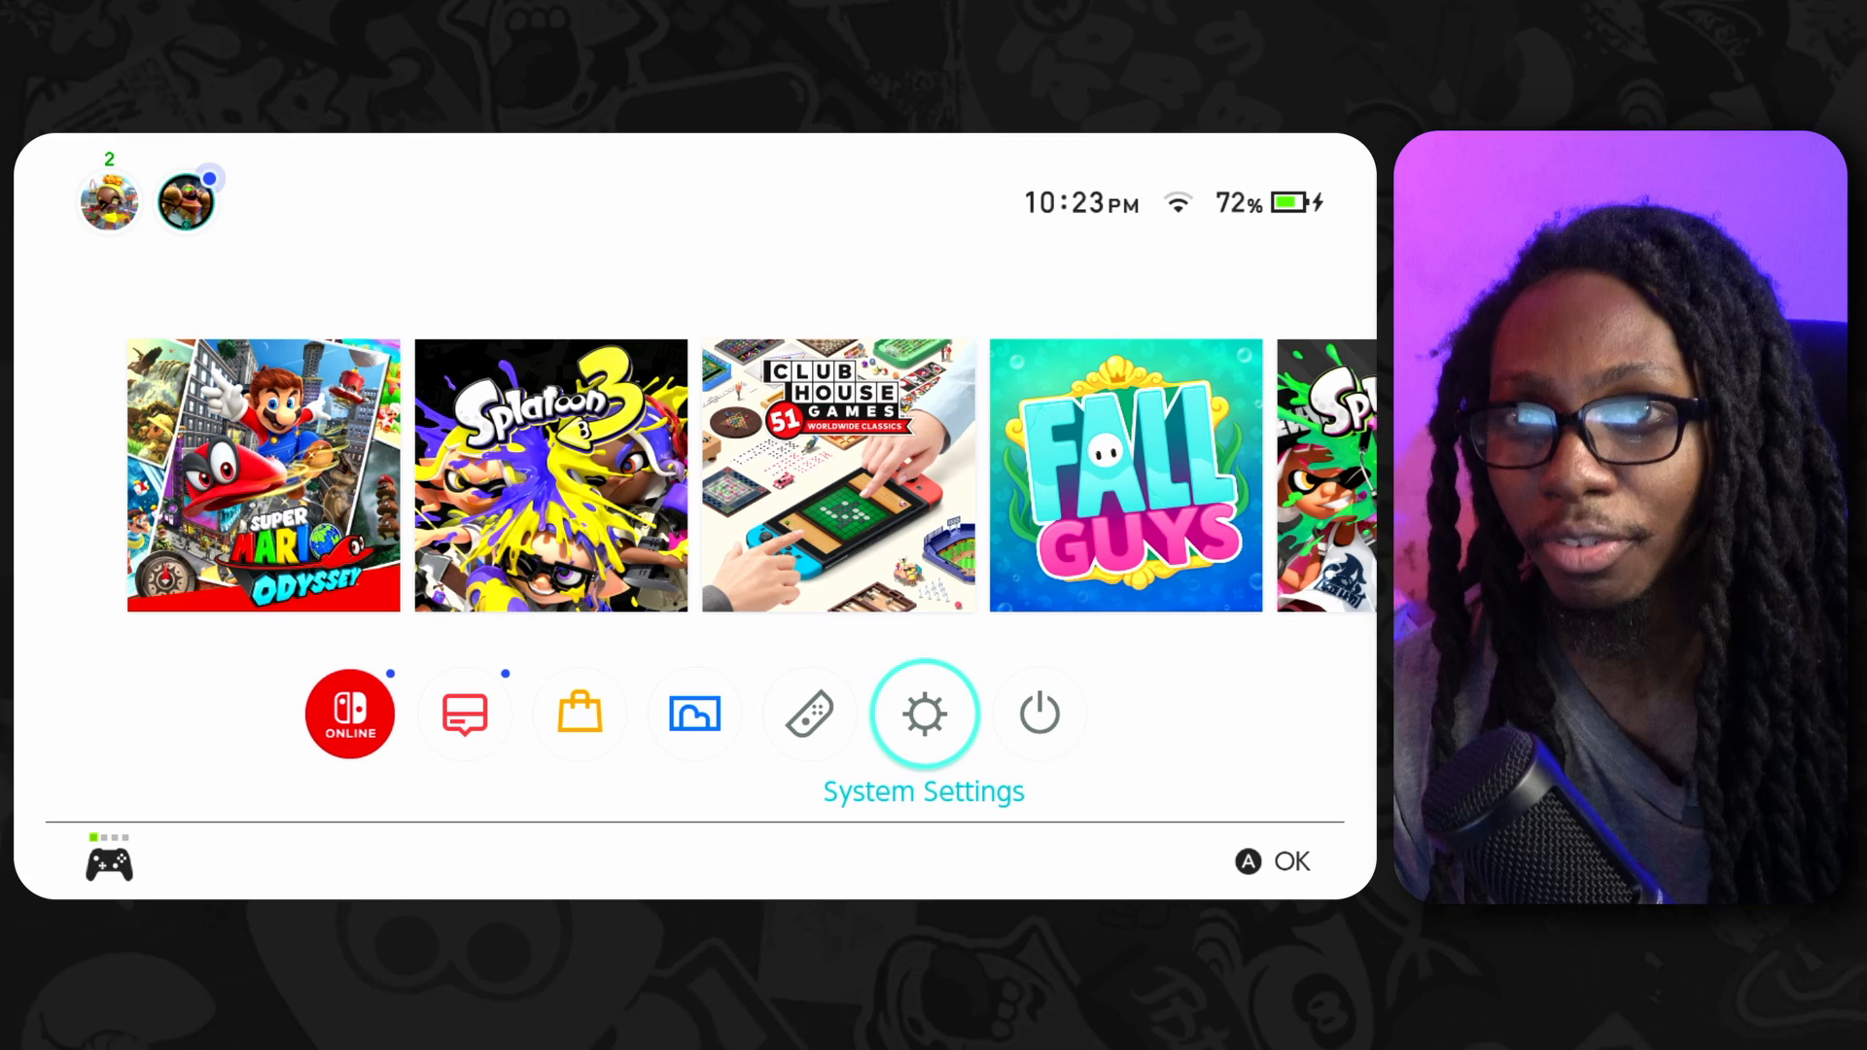
left_click(924, 714)
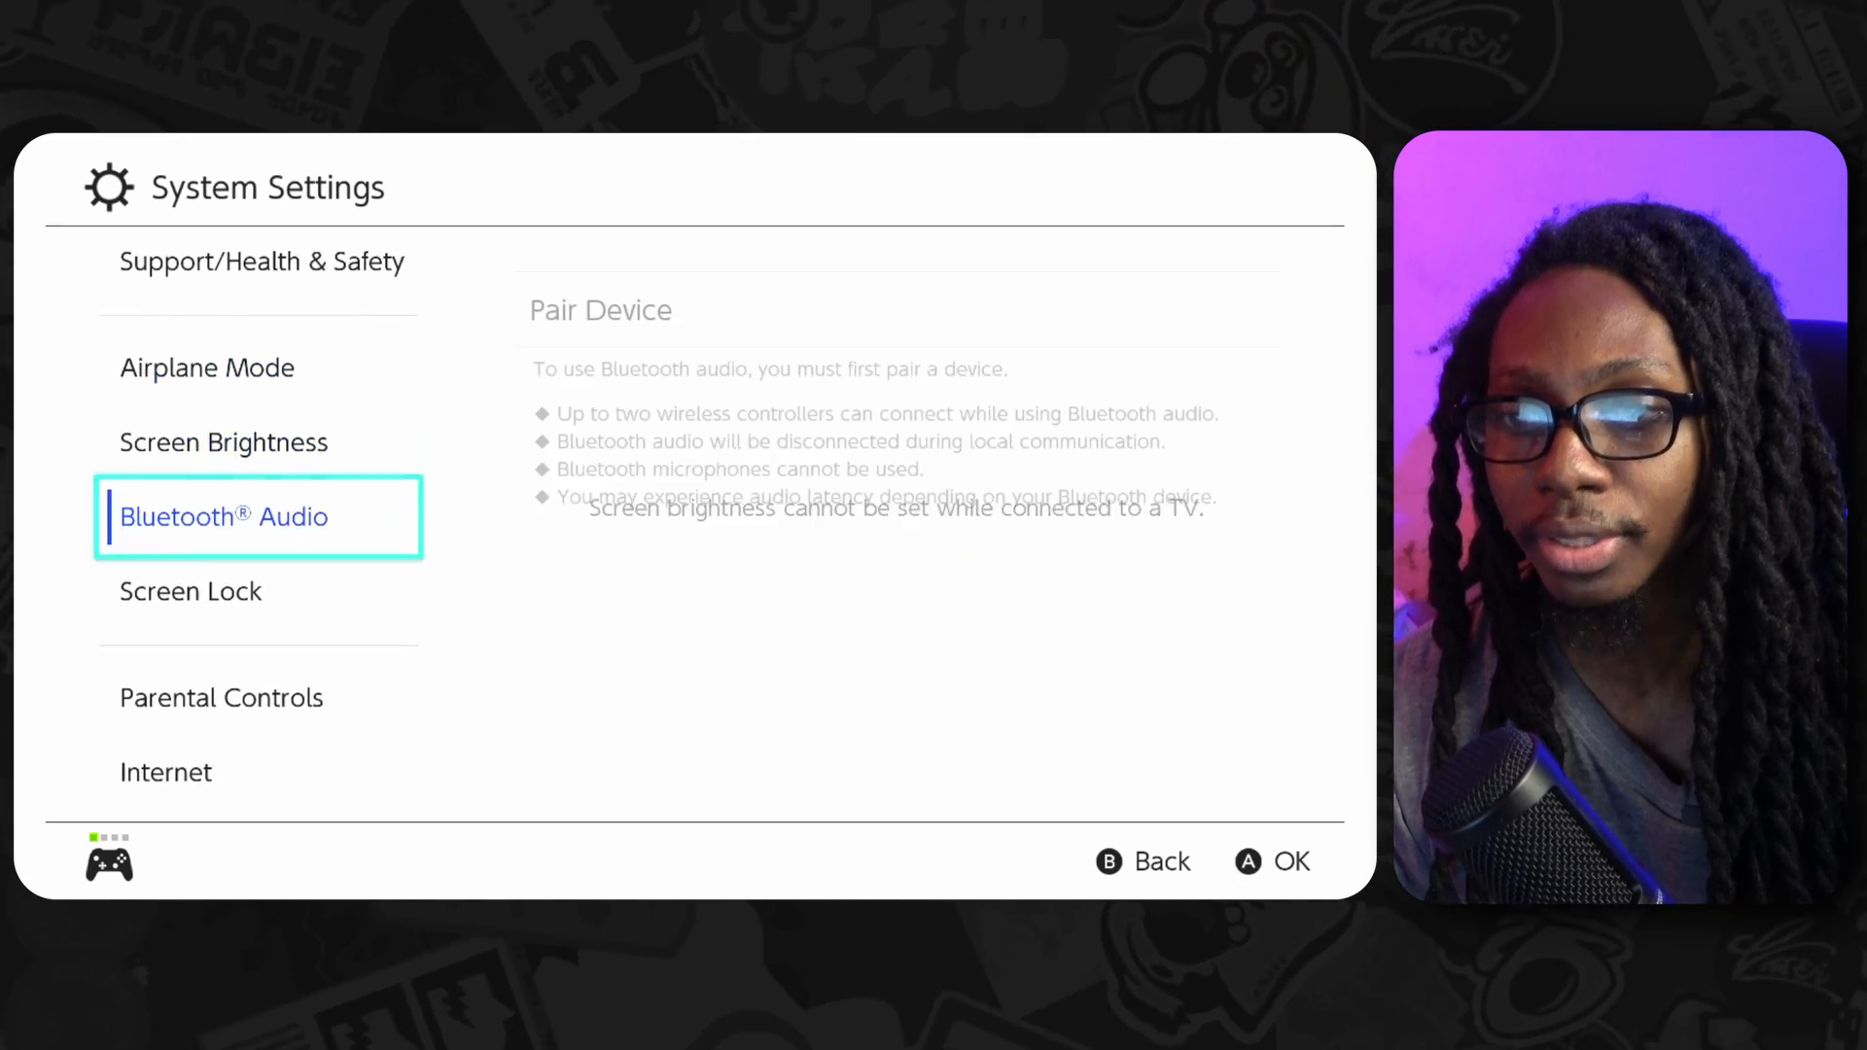